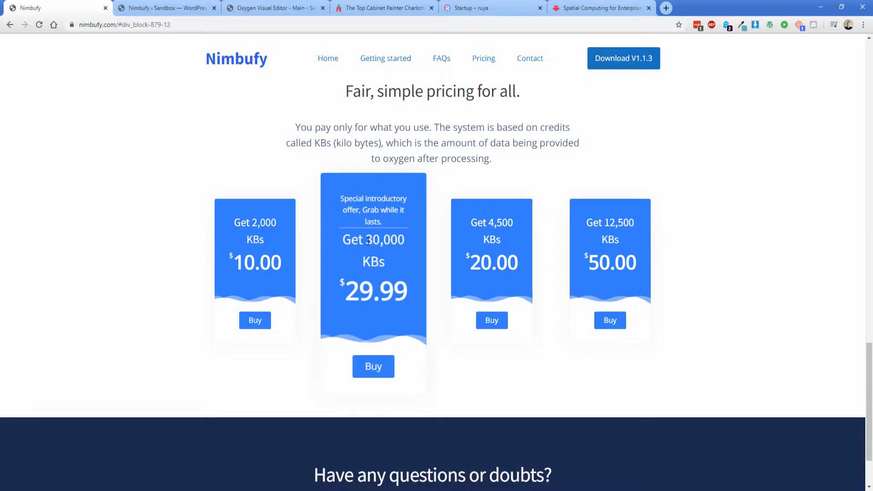
pyautogui.moveTo(250, 174)
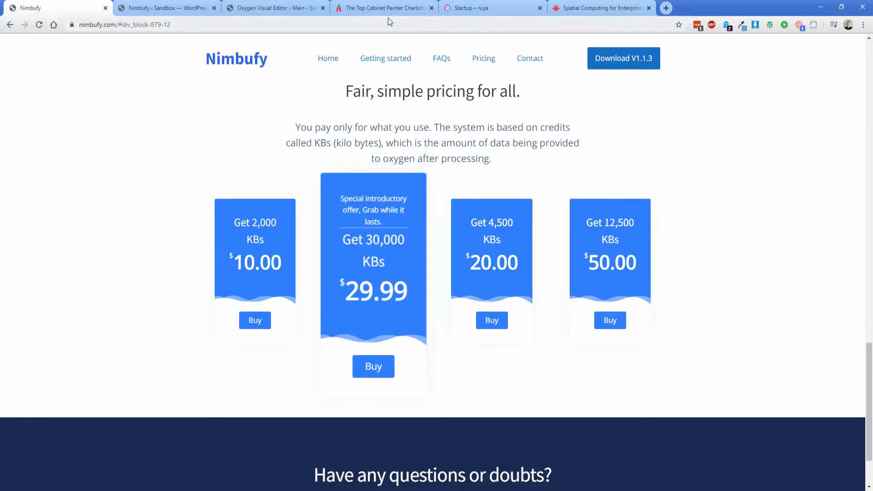
# Step: View the Rüya startup demo site, then the Magic Leap homepage, in their browser tabs
pyautogui.click(492, 8)
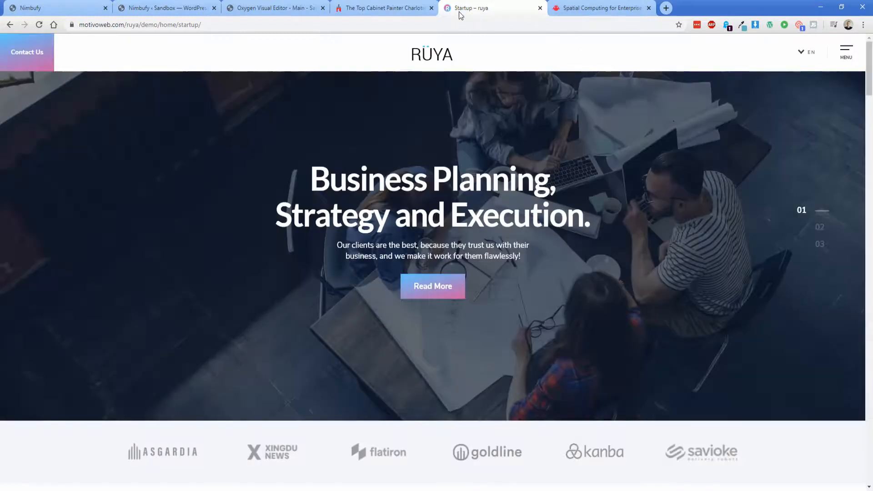
pyautogui.click(601, 8)
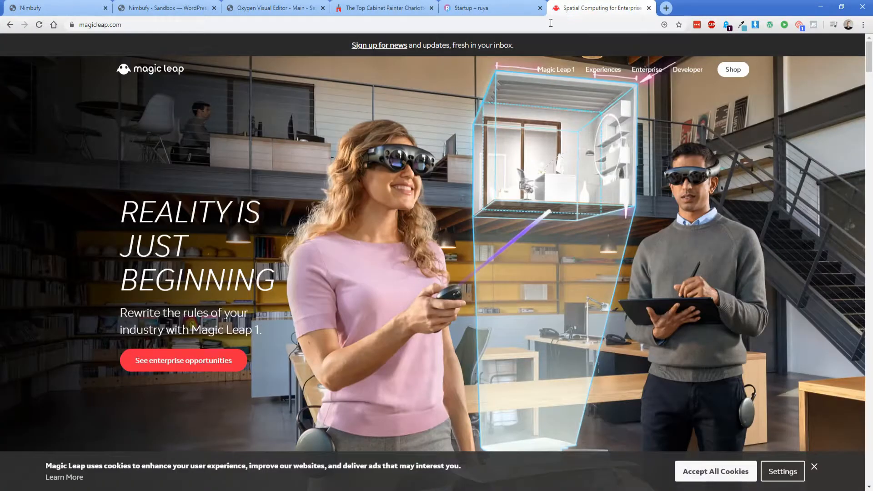
pyautogui.moveTo(342, 194)
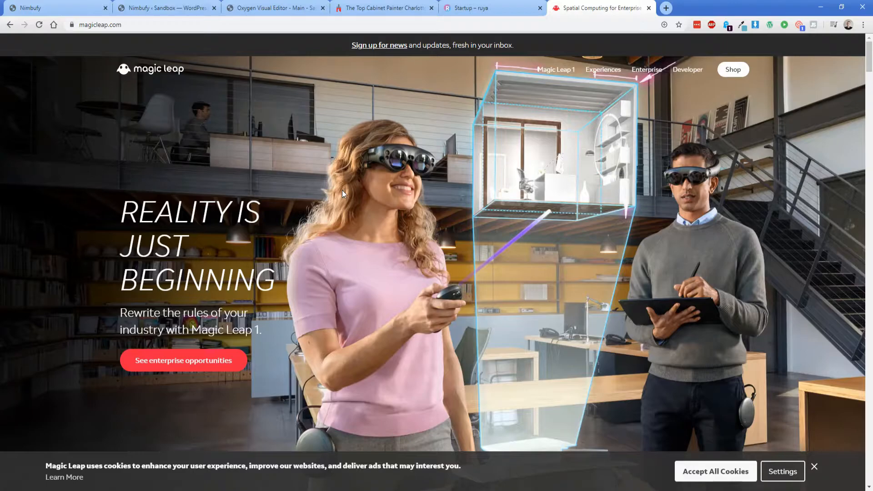
# Step: Check the empty Oxygen Home page editor, then view the Nimbufy plugin page in WordPress admin
pyautogui.click(274, 8)
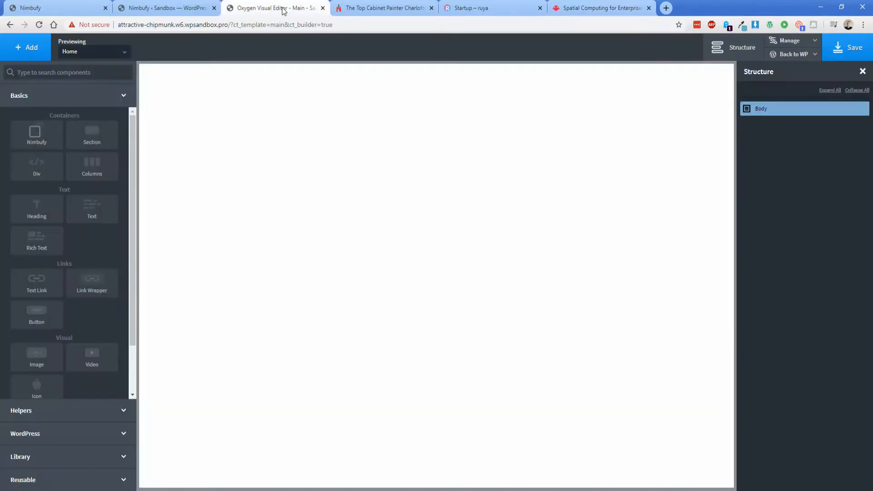
pyautogui.moveTo(265, 176)
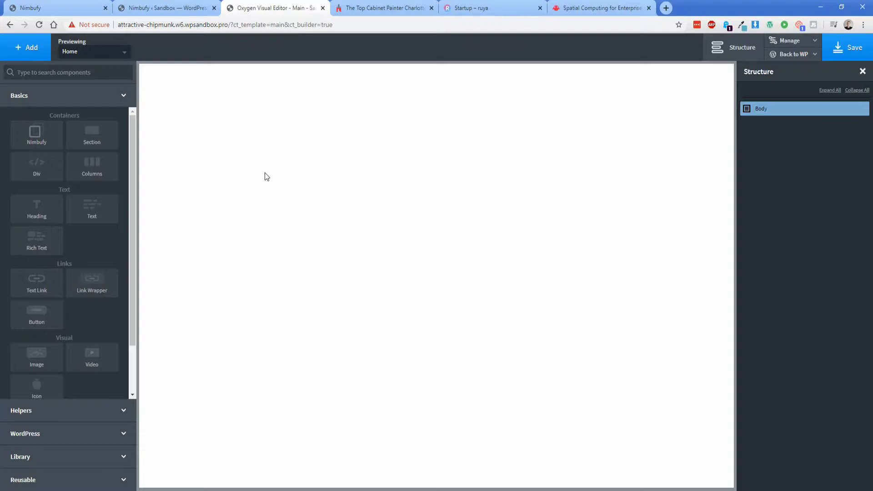
pyautogui.click(164, 8)
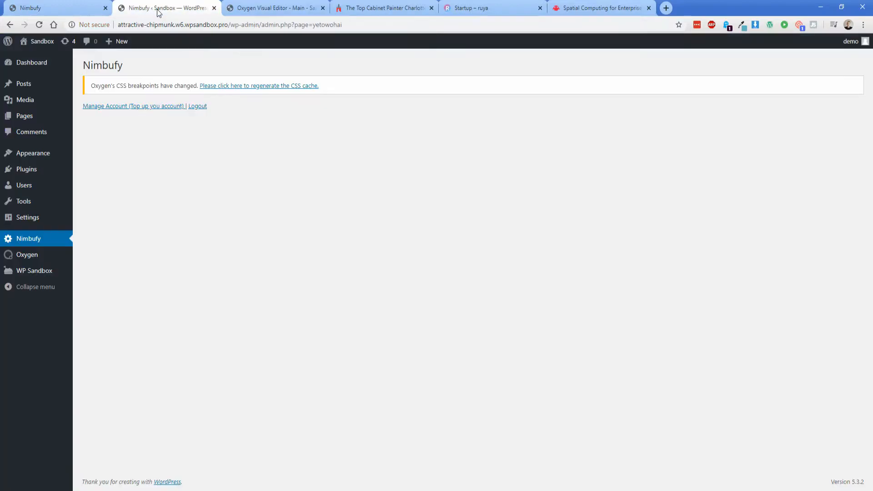
pyautogui.moveTo(32, 246)
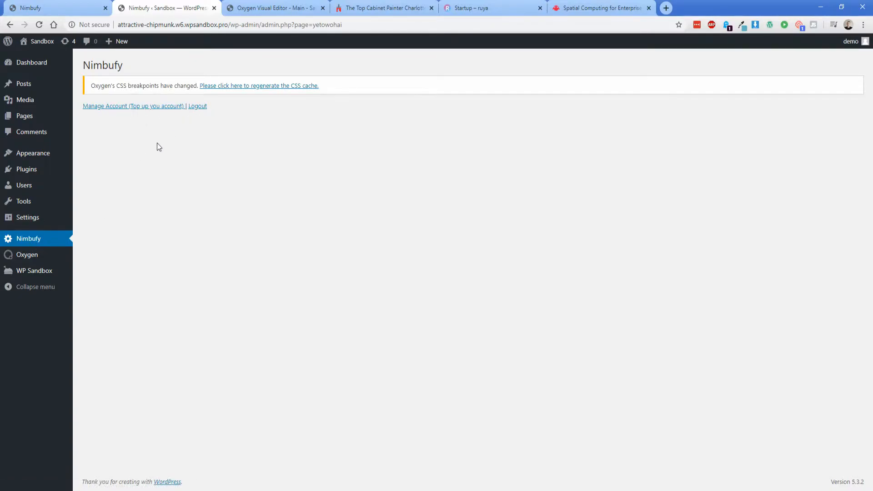
# Step: Return from the Nimbufy admin page to the blank Oxygen Home page editor
pyautogui.click(273, 7)
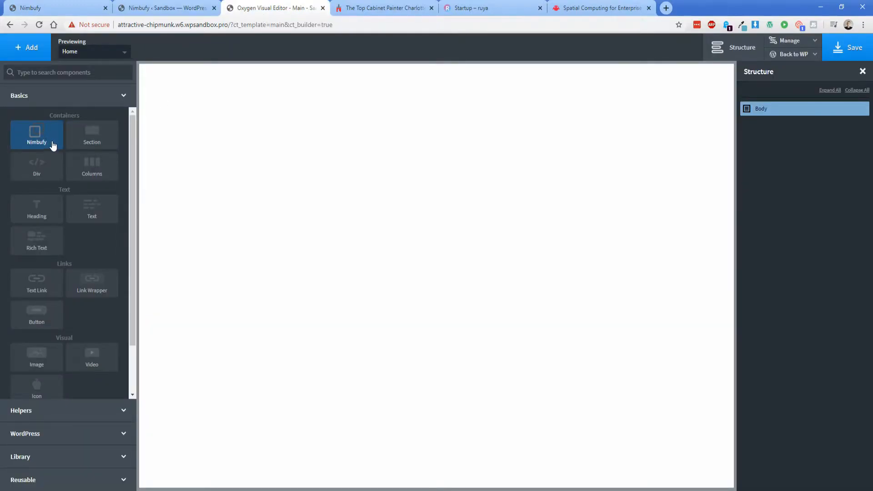
# Step: Add a Nimbufy element, focus its empty Target URL and Query Selector fields, and view the Cardinal painters site
pyautogui.click(37, 134)
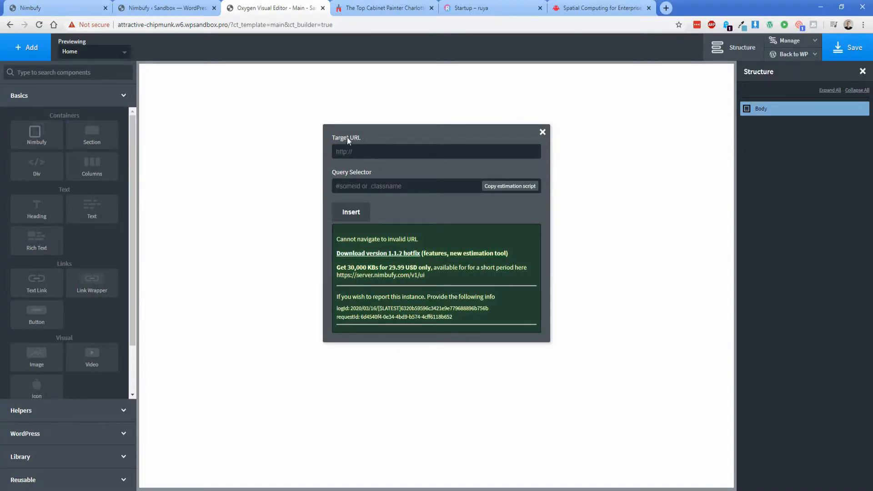
pyautogui.moveTo(382, 142)
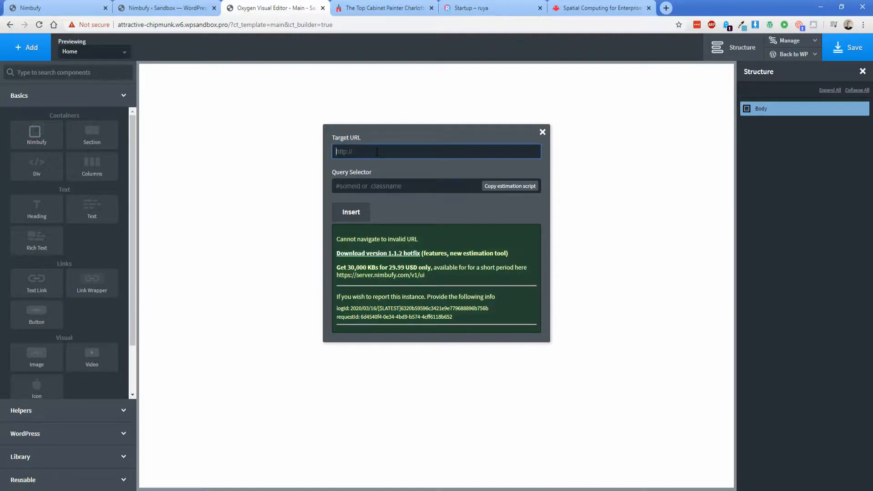
pyautogui.click(405, 186)
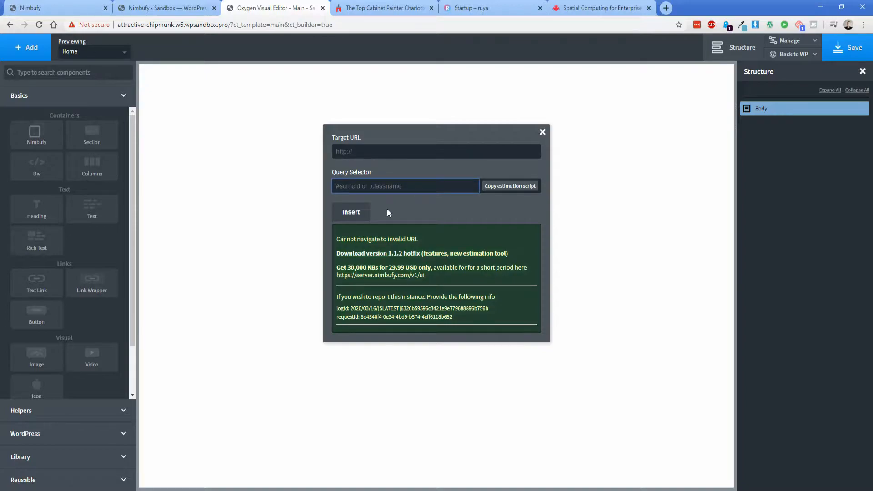
pyautogui.click(405, 186)
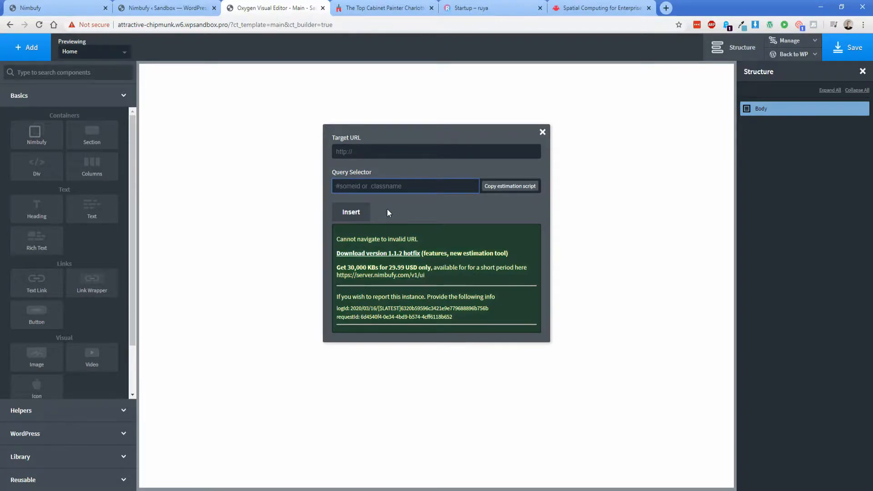
pyautogui.moveTo(776, 167)
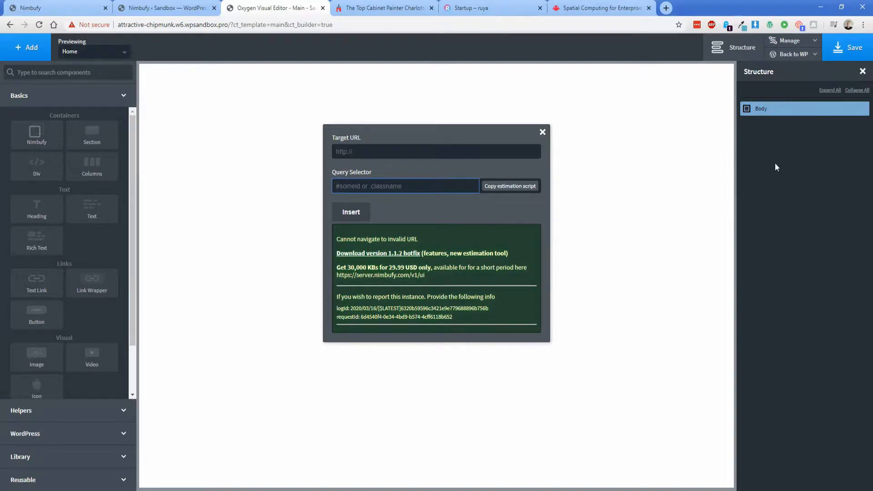
pyautogui.moveTo(411, 211)
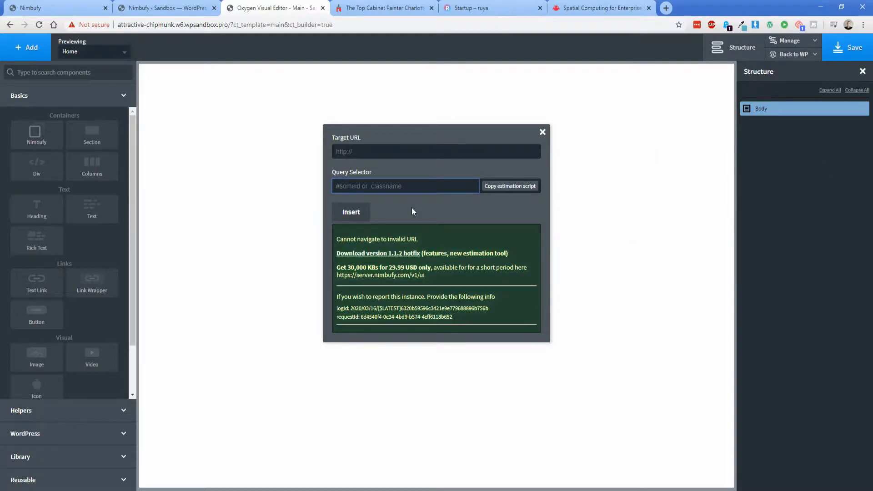
pyautogui.click(382, 8)
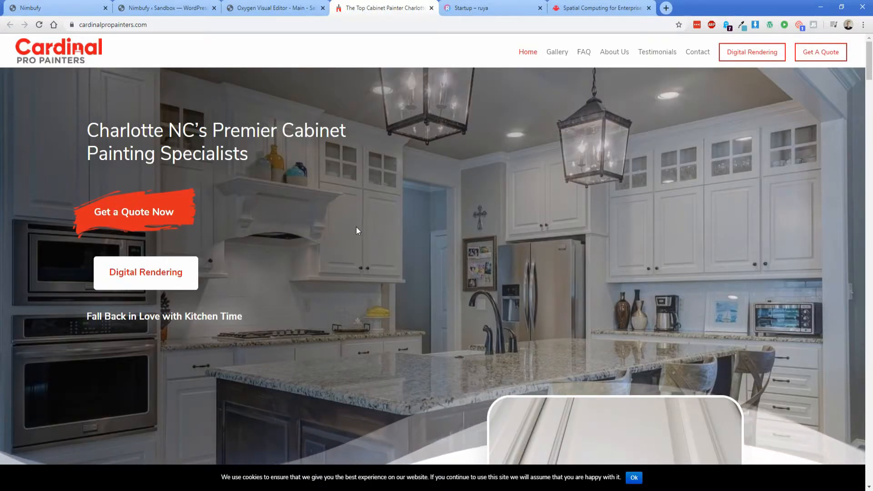
# Step: Inspect the Cardinal hero in DevTools and copy its div.et_pb_section.et_pb_section_1 selector
pyautogui.rightClick(339, 207)
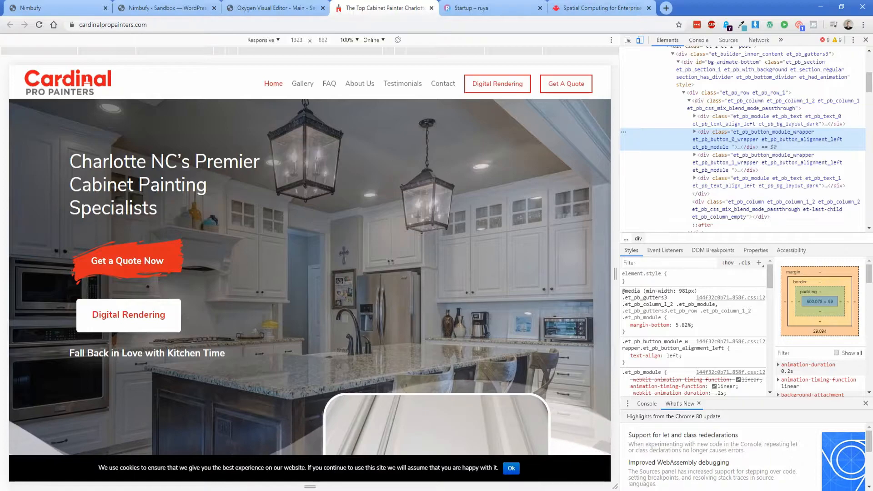
pyautogui.scroll(-3)
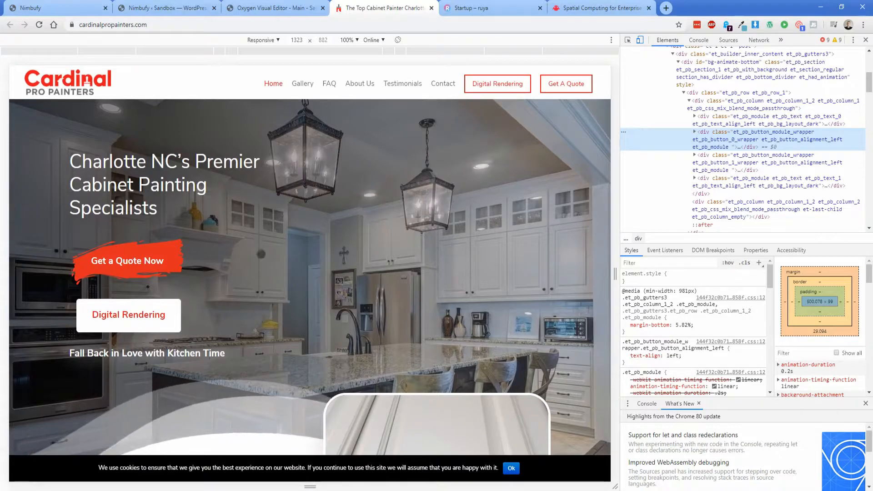
pyautogui.scroll(-3)
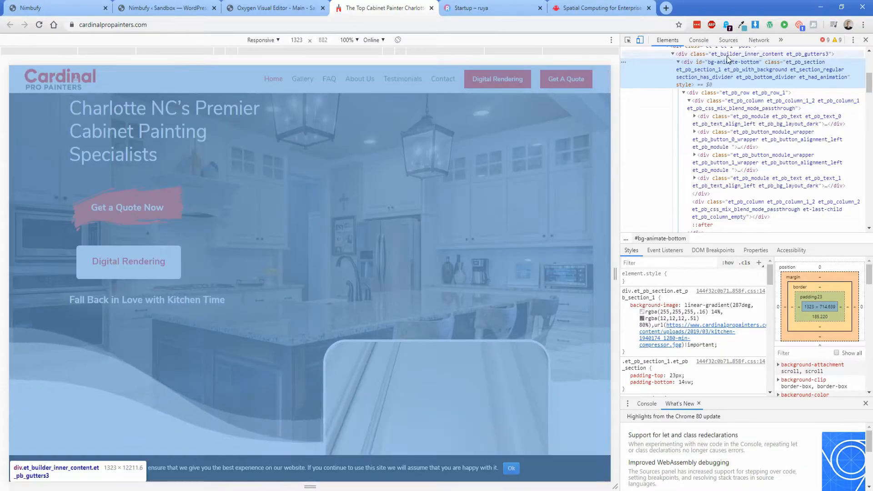
pyautogui.scroll(-3)
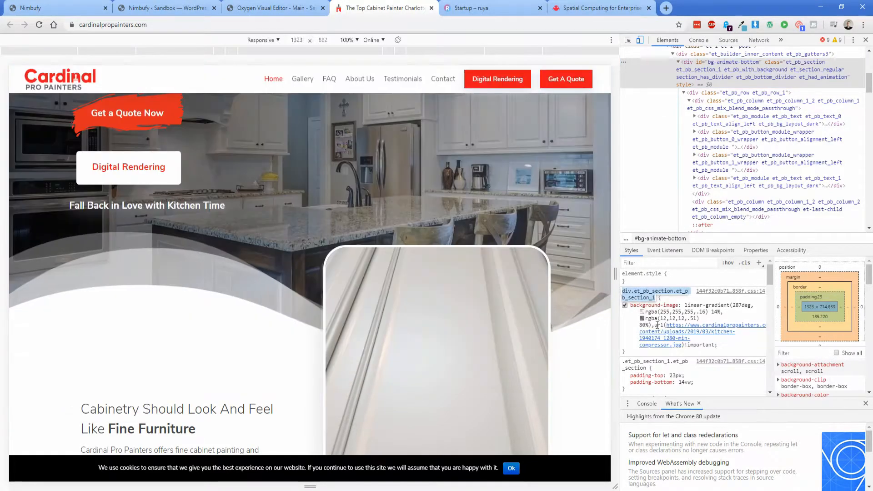
pyautogui.click(273, 7)
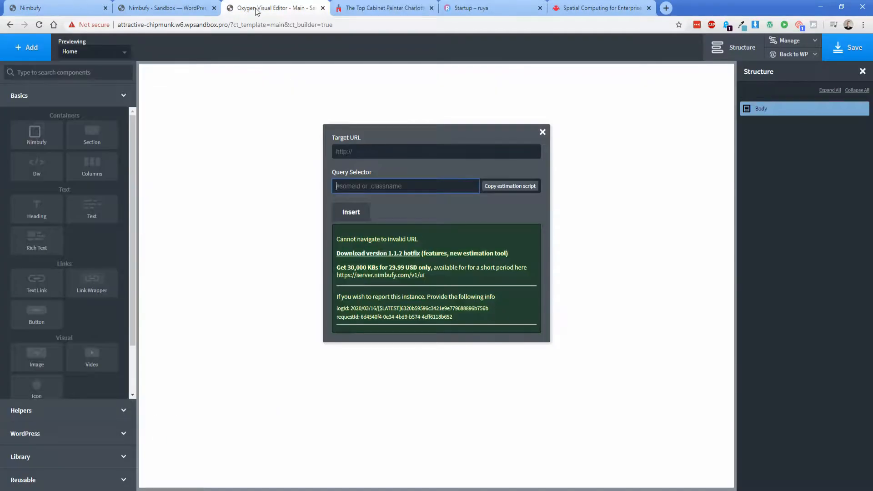
pyautogui.rightClick(405, 186)
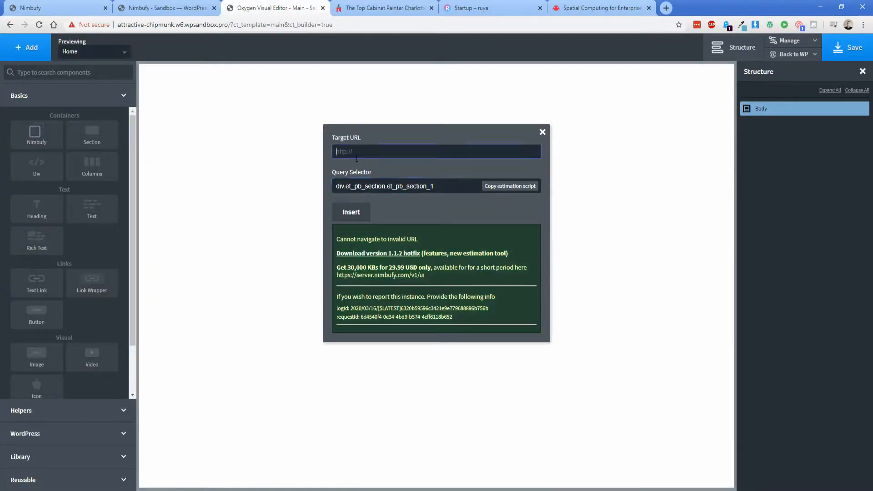
pyautogui.write('https://www.cardinalpropainters.com/')
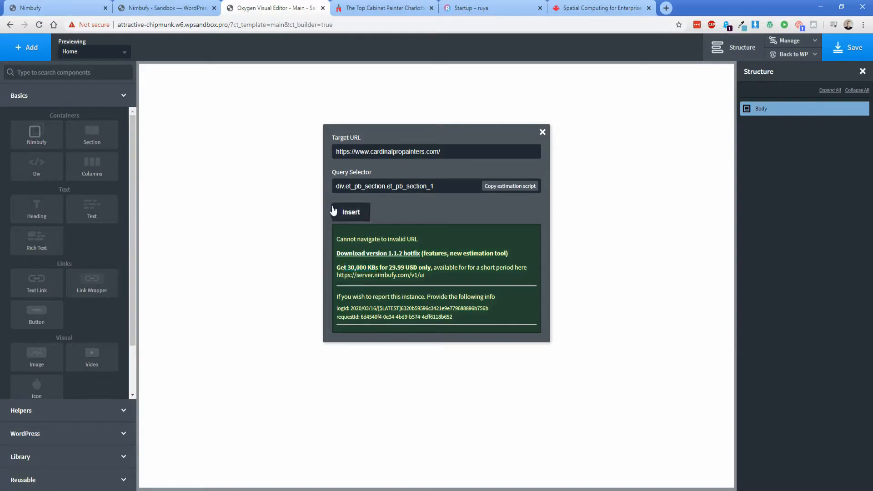
pyautogui.click(350, 212)
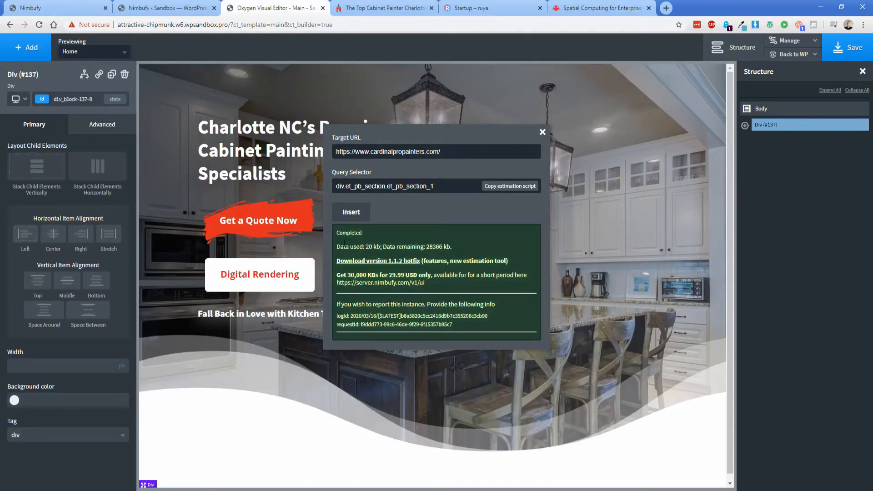
pyautogui.doubleClick(370, 246)
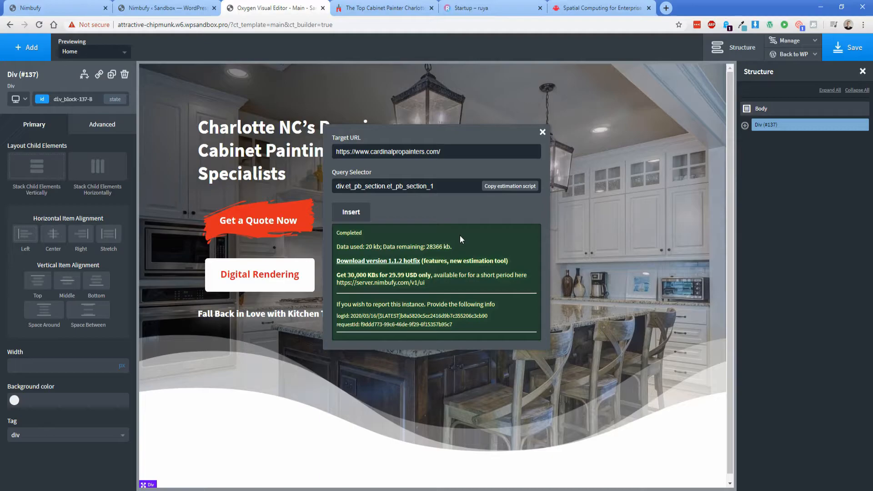
pyautogui.moveTo(175, 180)
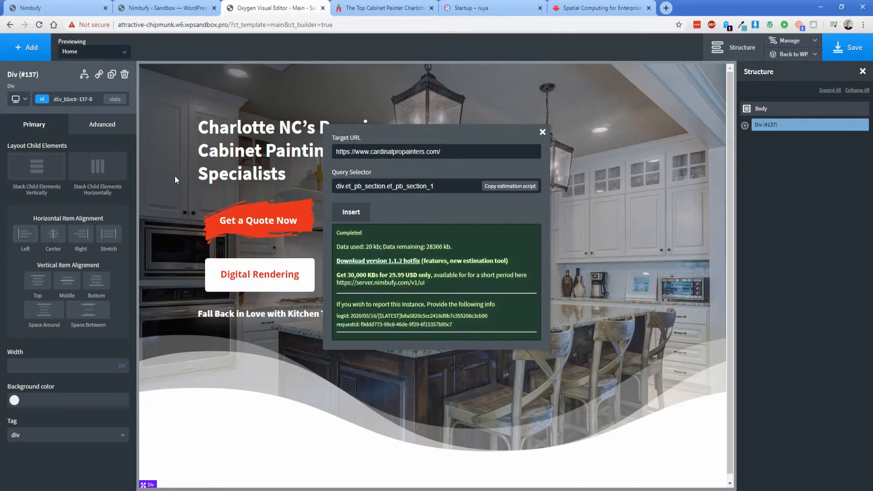
# Step: Close the Nimbufy dialog and expand the imported hero's Div in the Structure panel
pyautogui.click(541, 131)
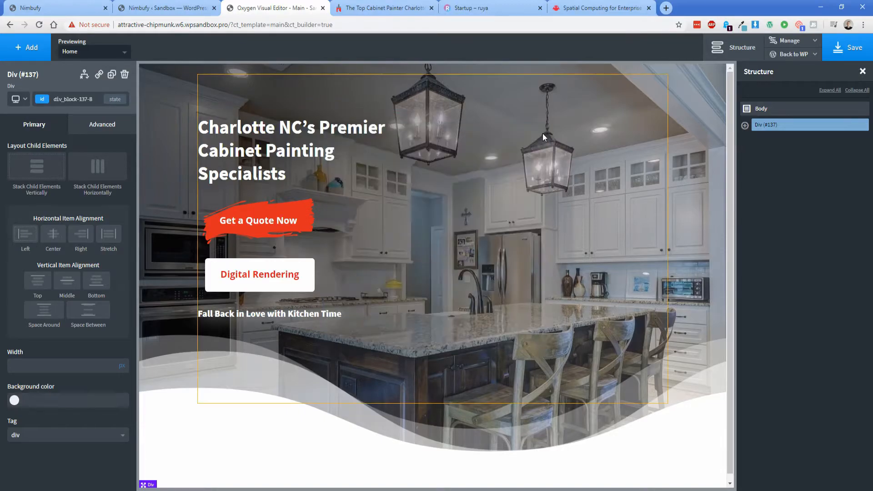
pyautogui.click(258, 220)
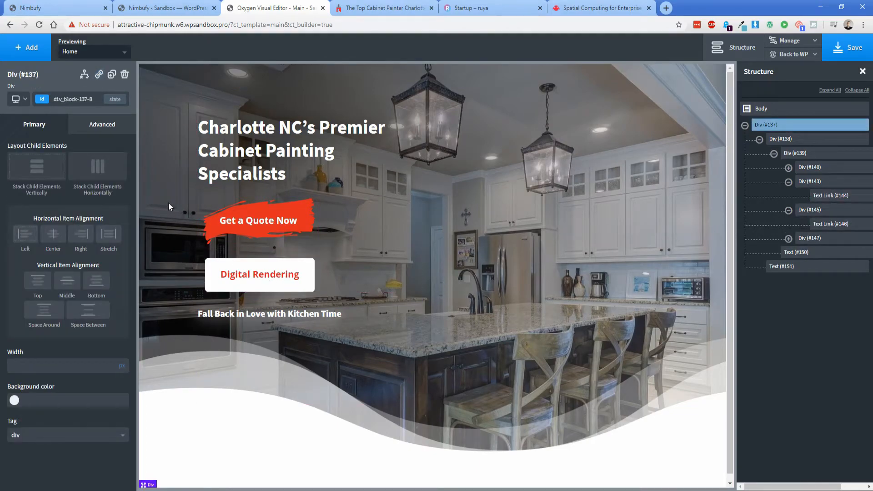
pyautogui.moveTo(690, 390)
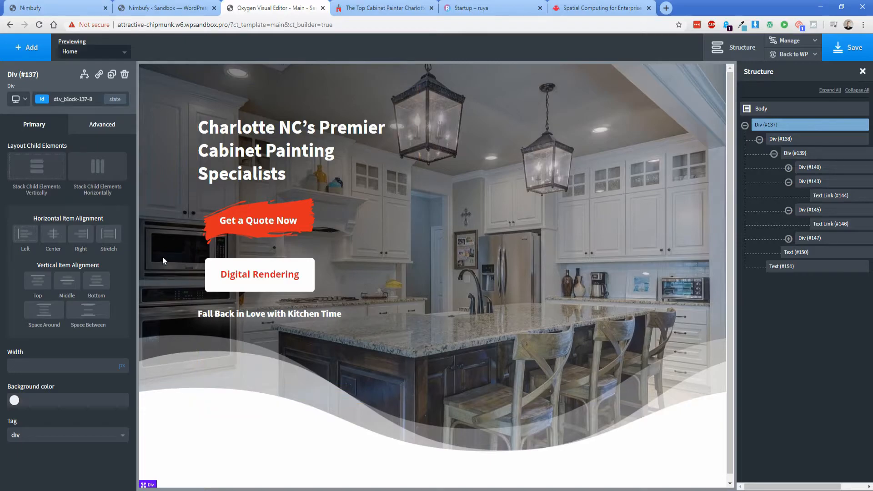
pyautogui.moveTo(171, 246)
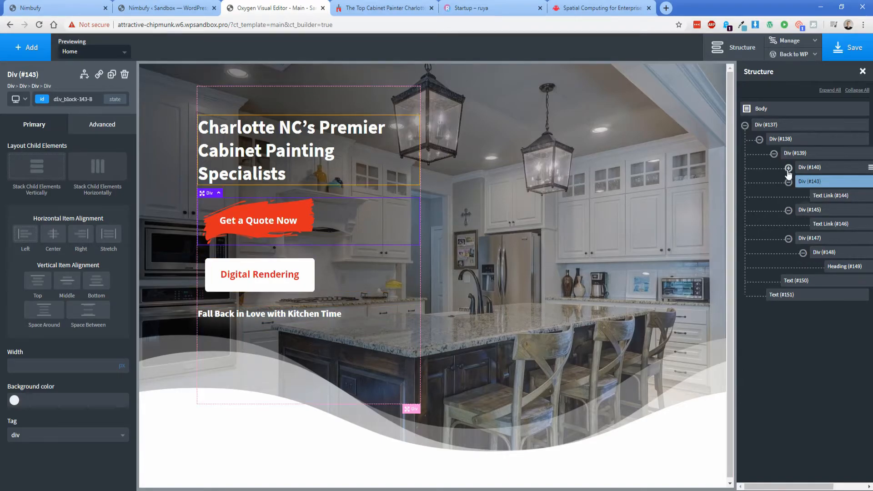
# Step: Expand the hero's first nested div in the Structure tree to reveal its heading
pyautogui.click(788, 167)
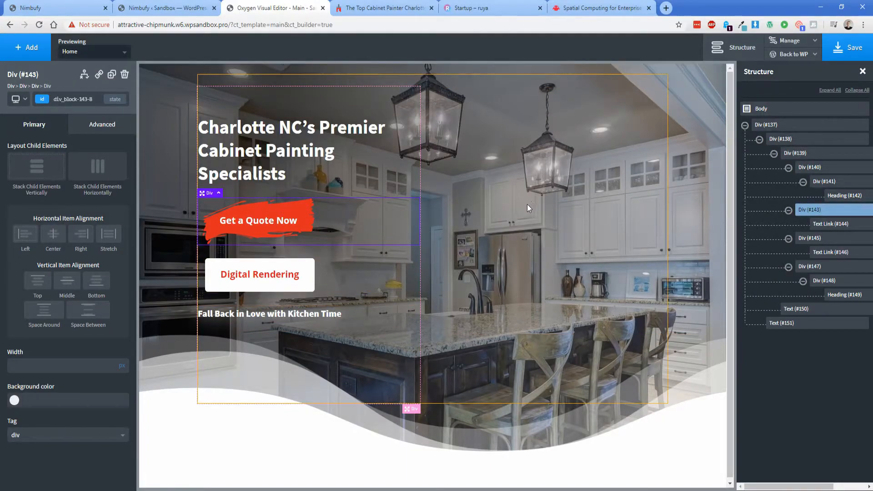
pyautogui.moveTo(523, 211)
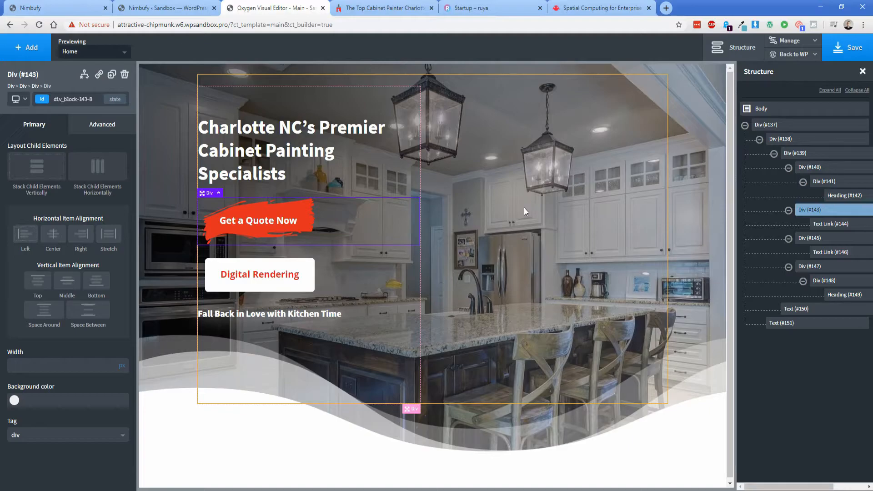
pyautogui.moveTo(538, 214)
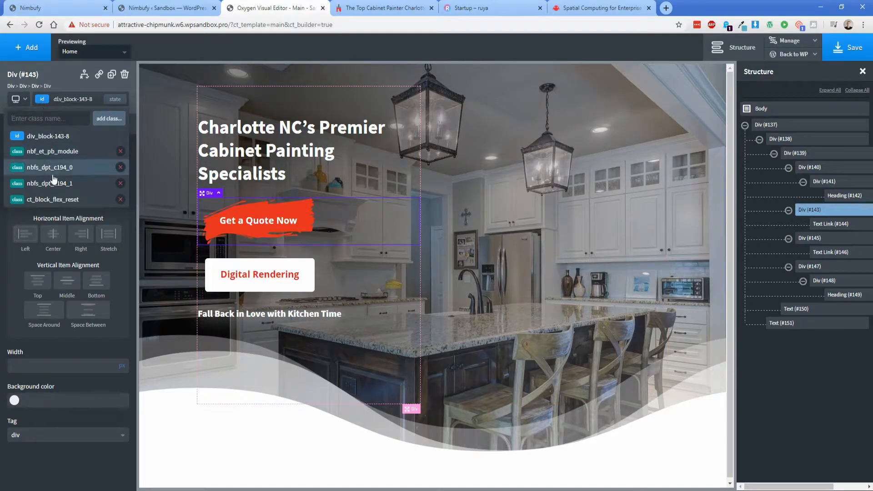
pyautogui.moveTo(52, 151)
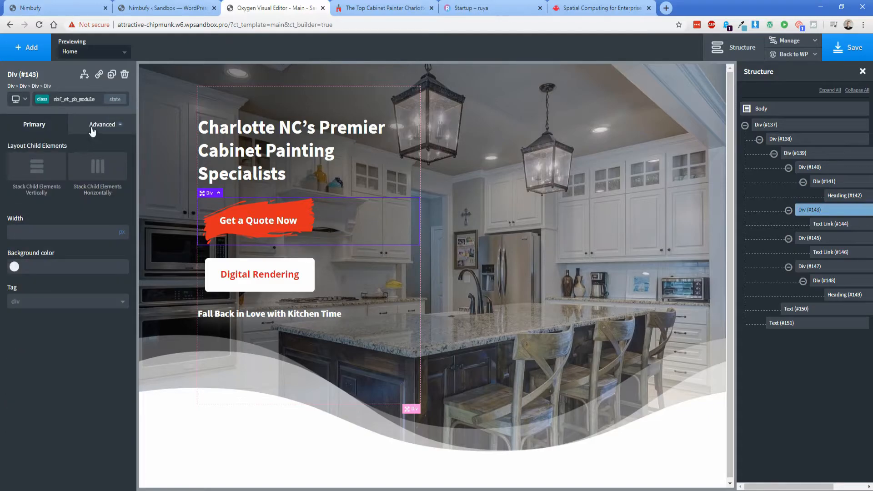
pyautogui.click(102, 125)
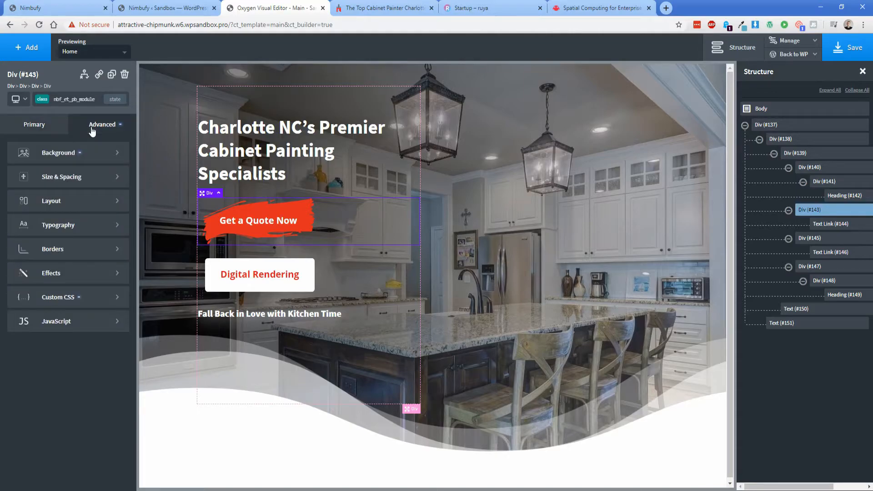
pyautogui.click(58, 153)
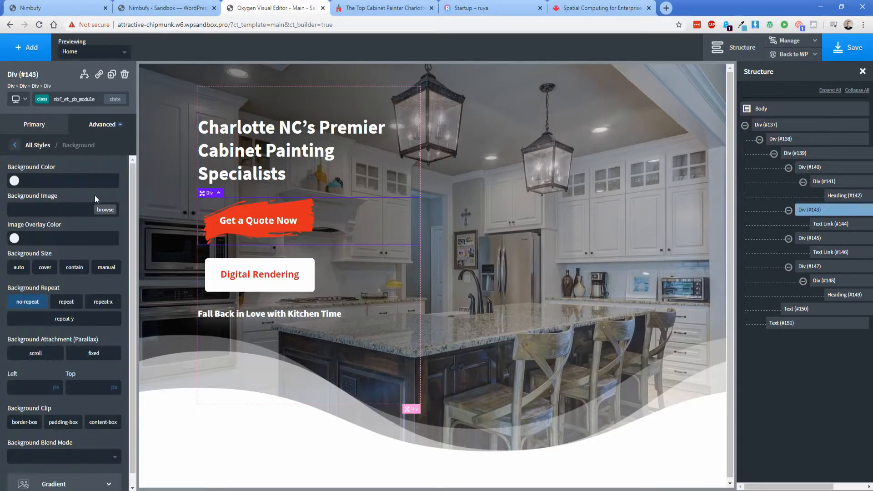
pyautogui.scroll(-3)
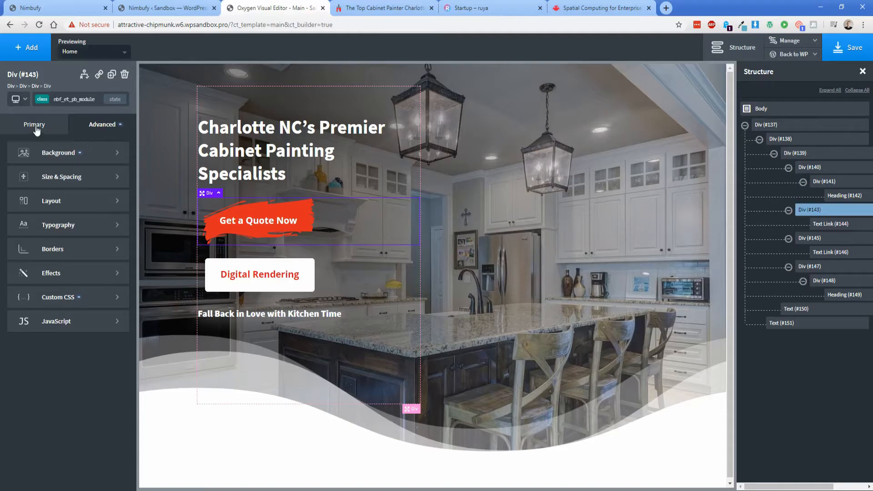
pyautogui.click(34, 124)
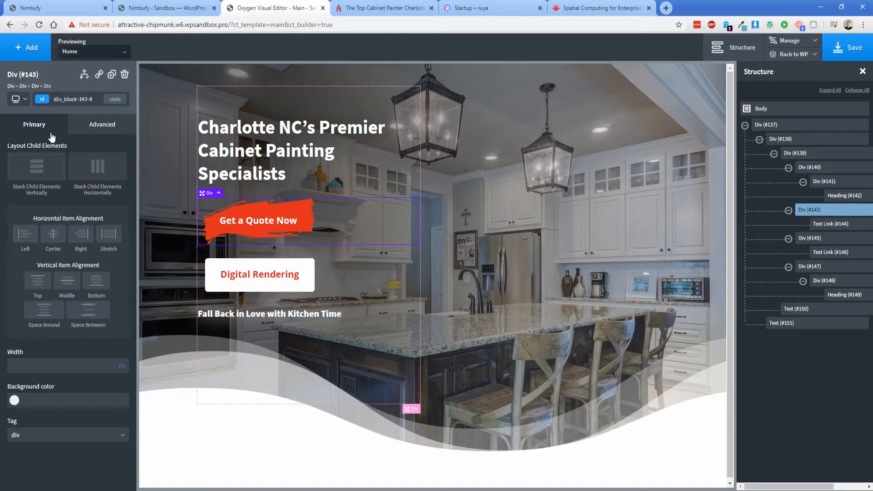
pyautogui.moveTo(304, 235)
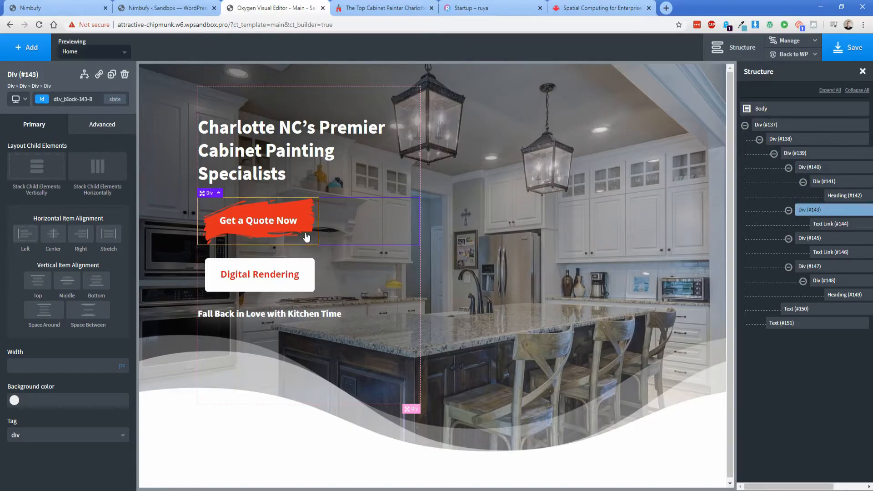
pyautogui.moveTo(303, 240)
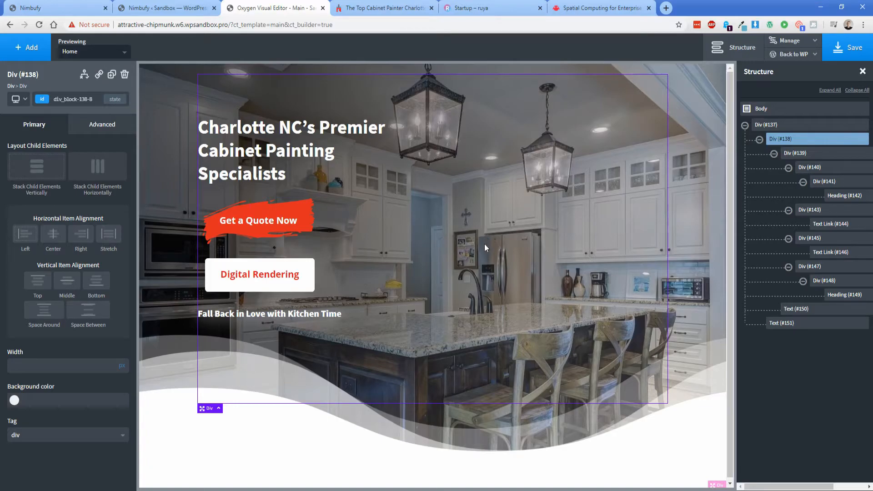
pyautogui.moveTo(483, 252)
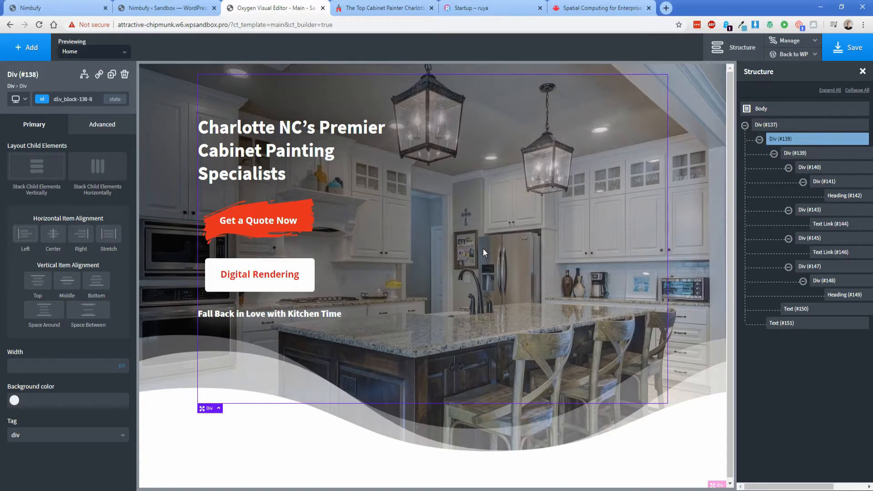
pyautogui.moveTo(466, 257)
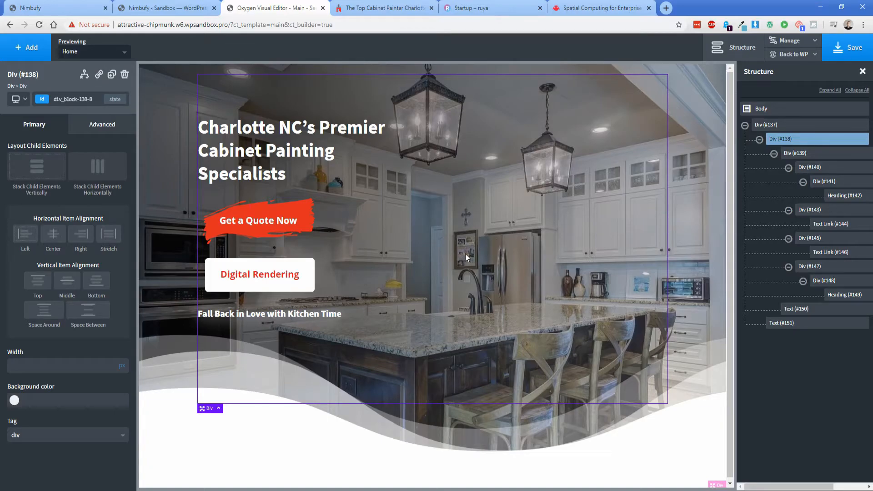
pyautogui.moveTo(505, 246)
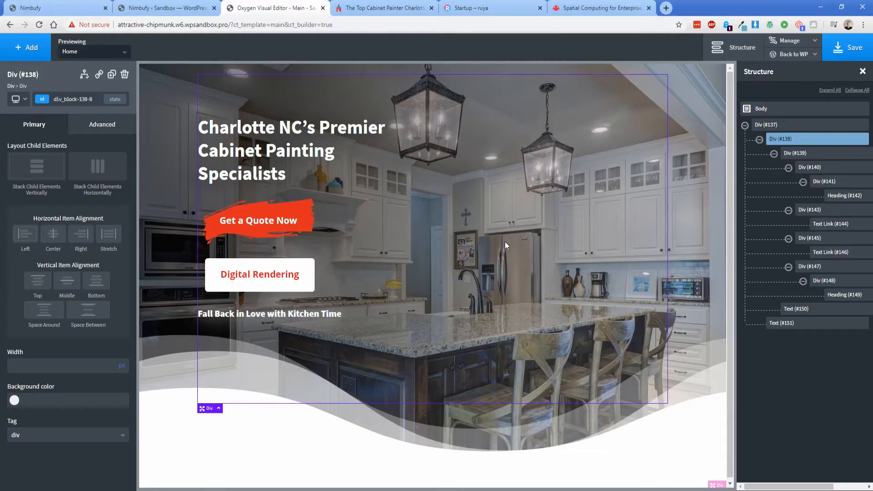
# Step: Collapse the hero's tree, select Body, and add a new Nimbufy import element
pyautogui.click(744, 124)
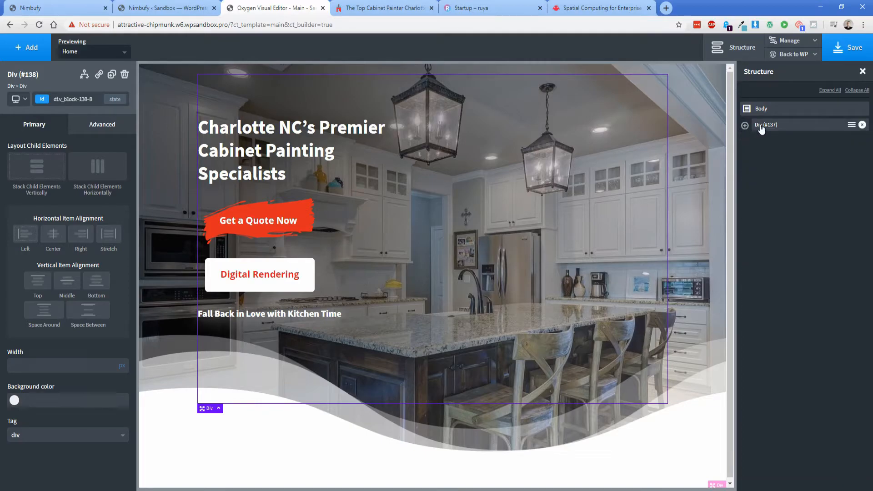
pyautogui.click(761, 109)
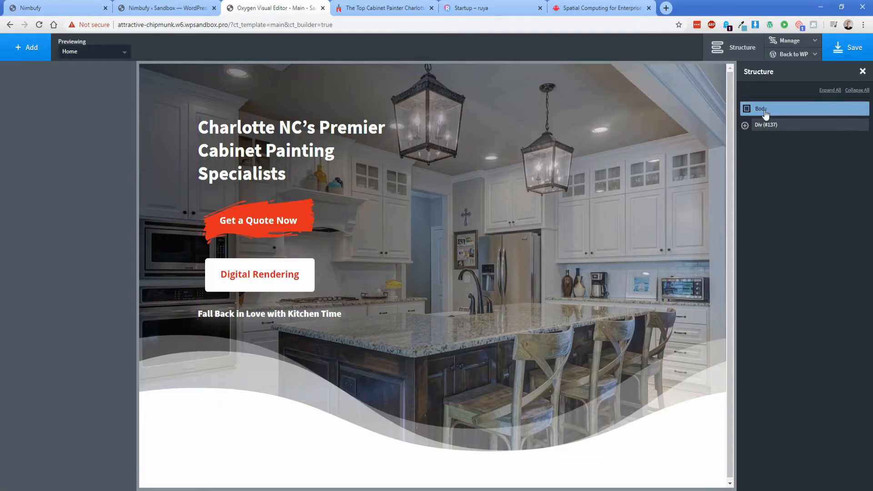
pyautogui.click(25, 47)
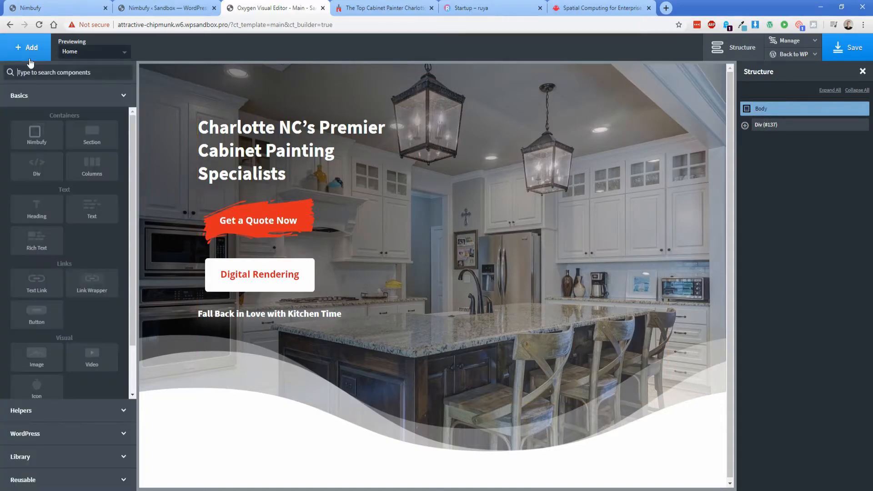
pyautogui.click(36, 135)
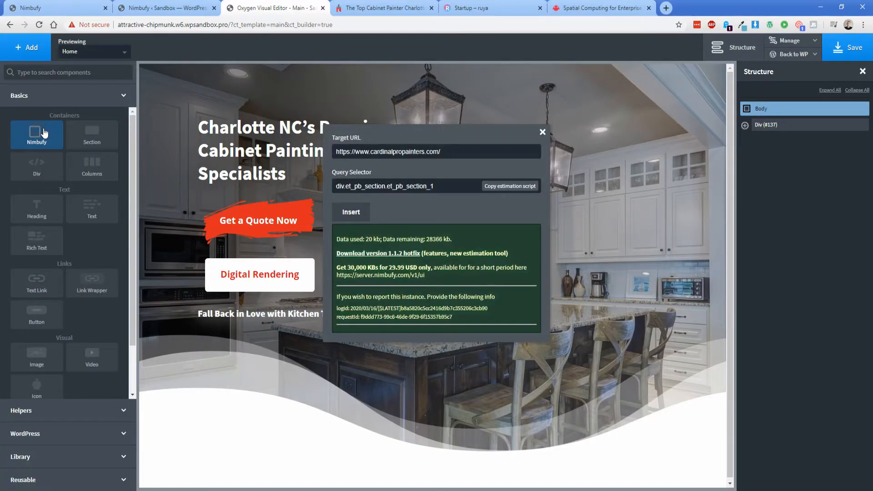
# Step: Move between the Rüya demo tab and the Oxygen import dialog, ending on Rüya
pyautogui.click(492, 8)
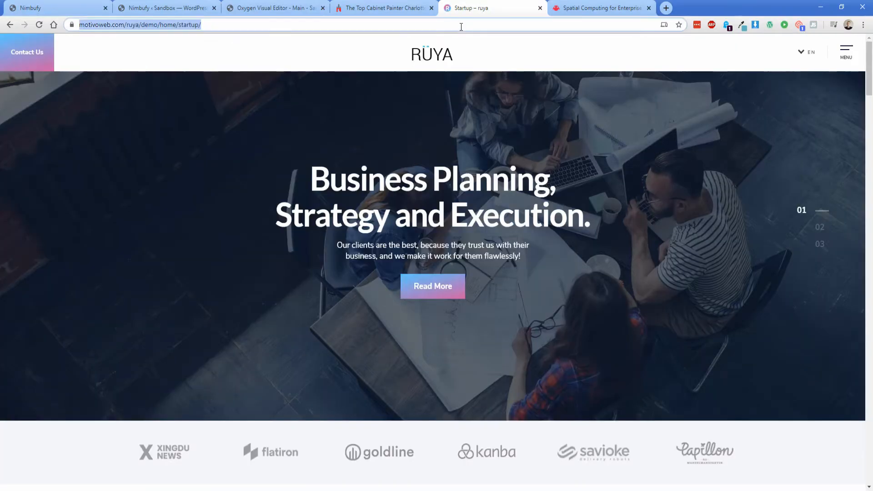
pyautogui.click(273, 7)
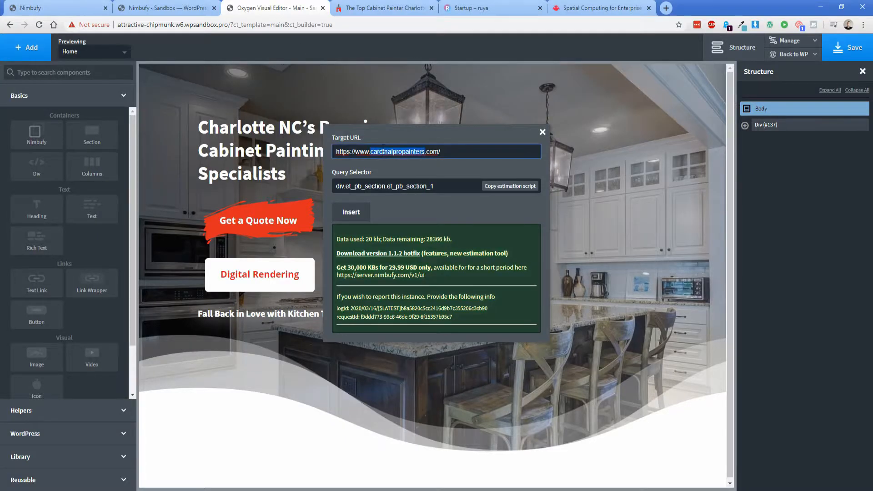
pyautogui.click(492, 8)
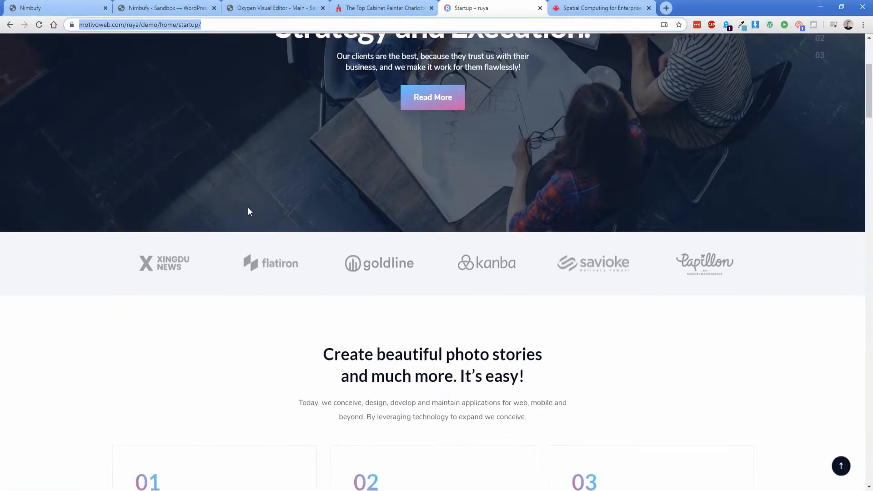
# Step: Scroll down the Rüya demo page to the photo-stories section
pyautogui.scroll(-3)
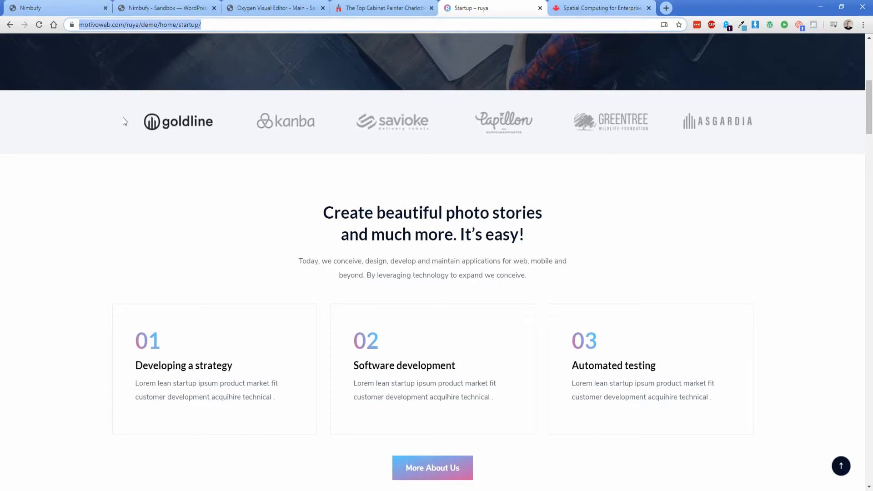
pyautogui.scroll(-3)
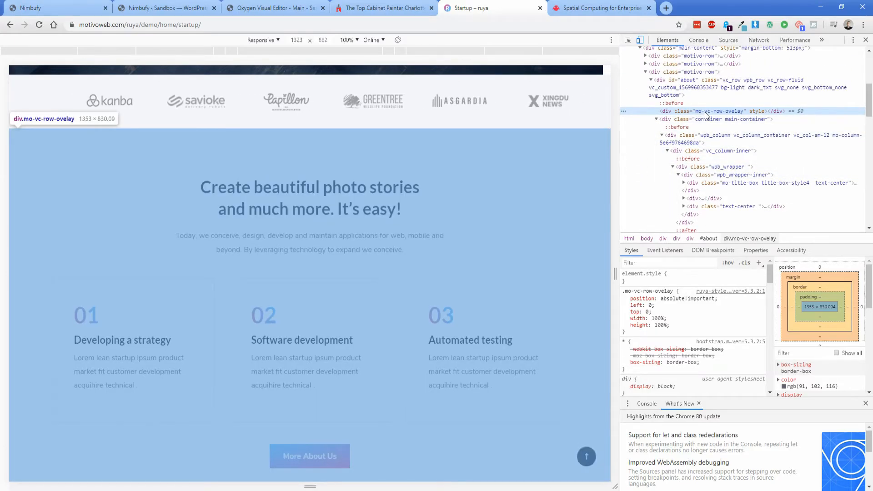
pyautogui.scroll(-3)
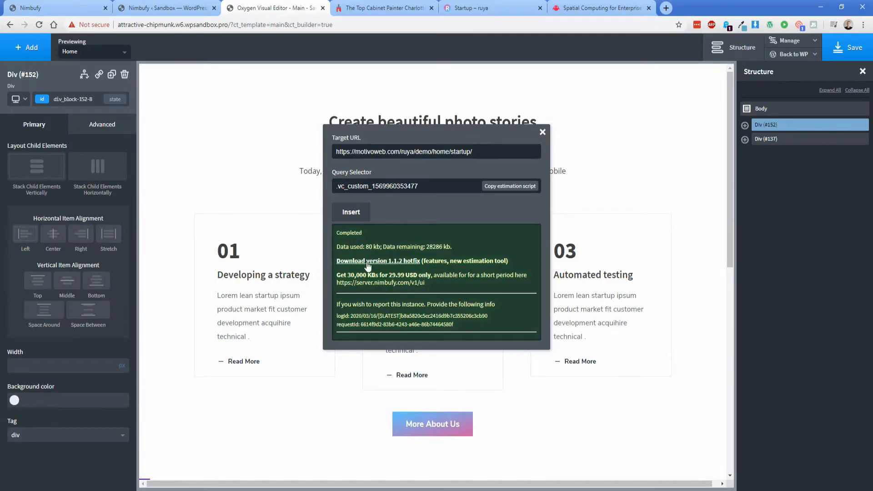
# Step: Insert the Ruya .vc_custom row section via Nimbufy and close the import dialog
pyautogui.doubleClick(372, 246)
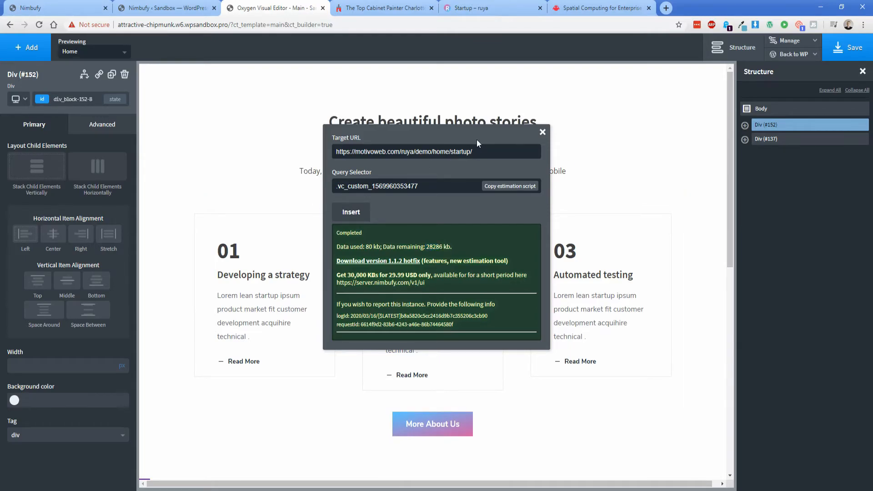
pyautogui.click(542, 132)
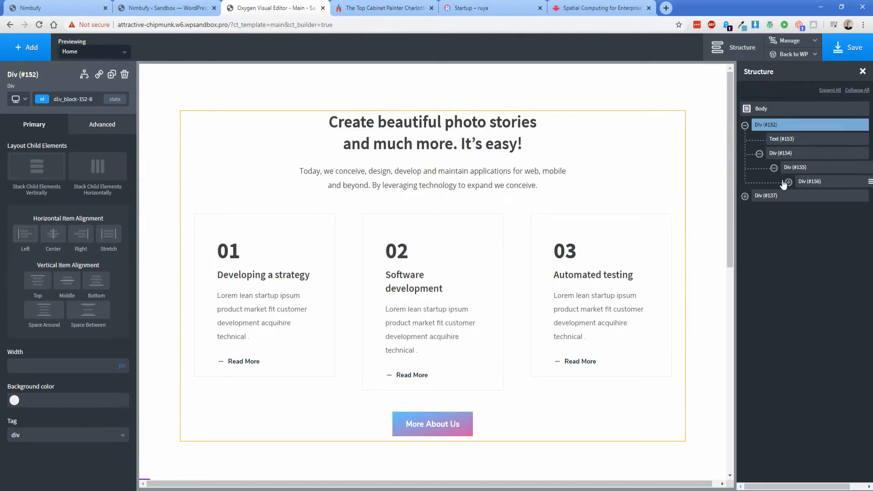
# Step: Expand the imported structure tree, collapse Div (#159)'s Heading and Text, then view the original Ruya page
pyautogui.click(787, 181)
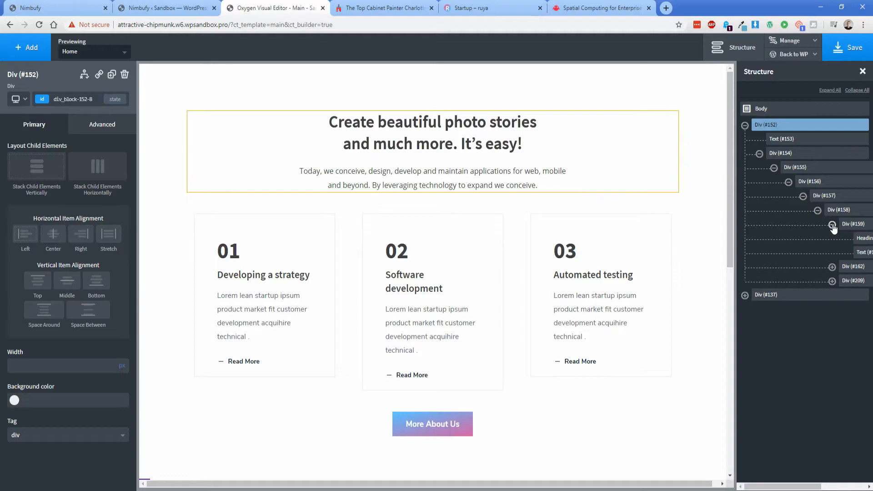
pyautogui.click(831, 223)
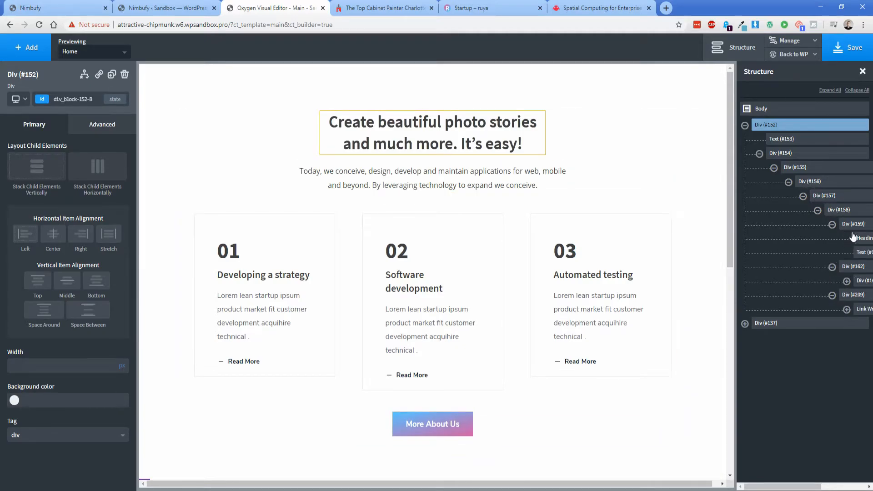
pyautogui.click(856, 224)
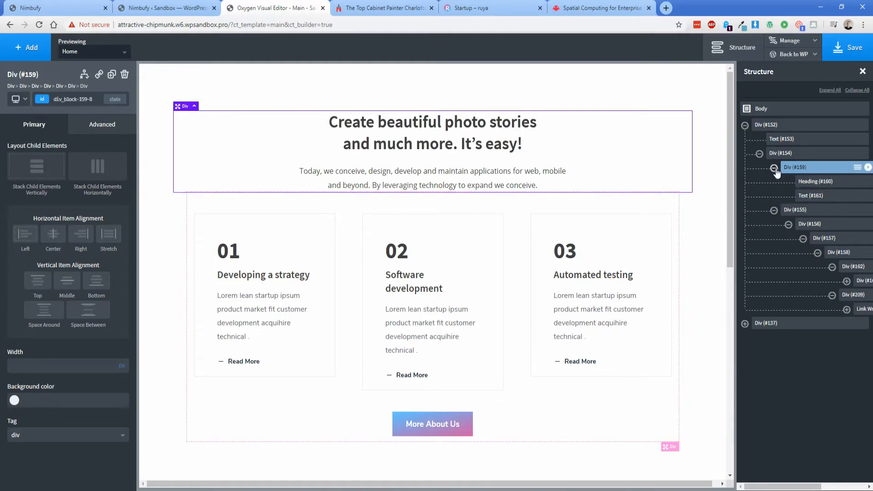
pyautogui.click(773, 167)
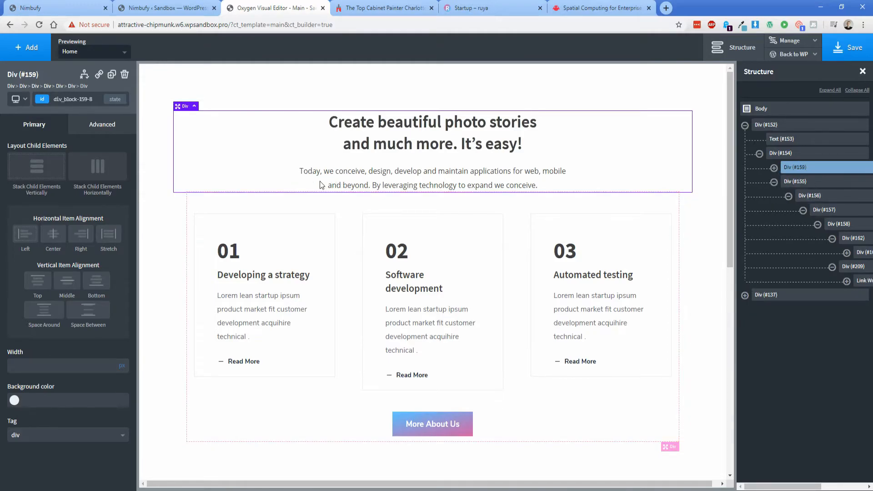
pyautogui.moveTo(373, 84)
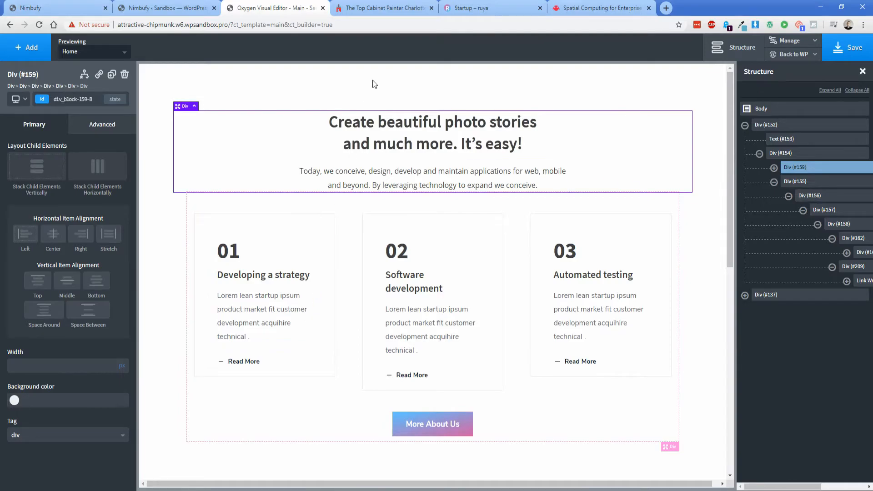
pyautogui.click(492, 7)
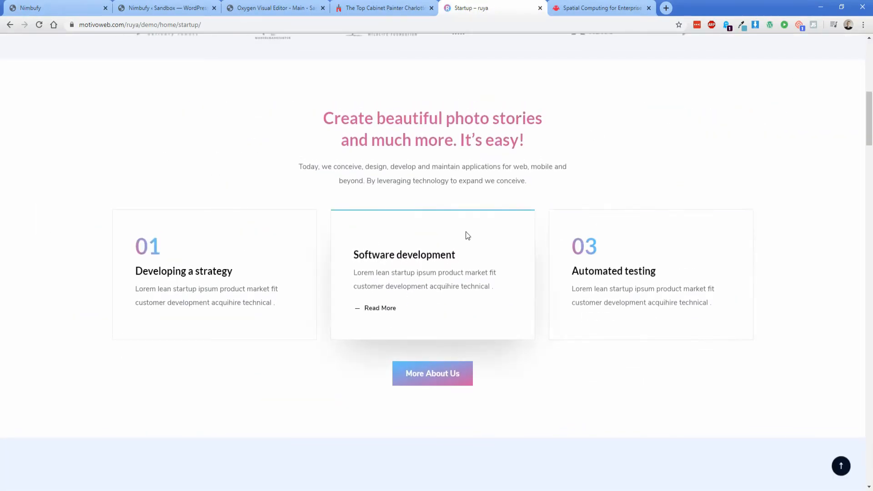
pyautogui.moveTo(304, 235)
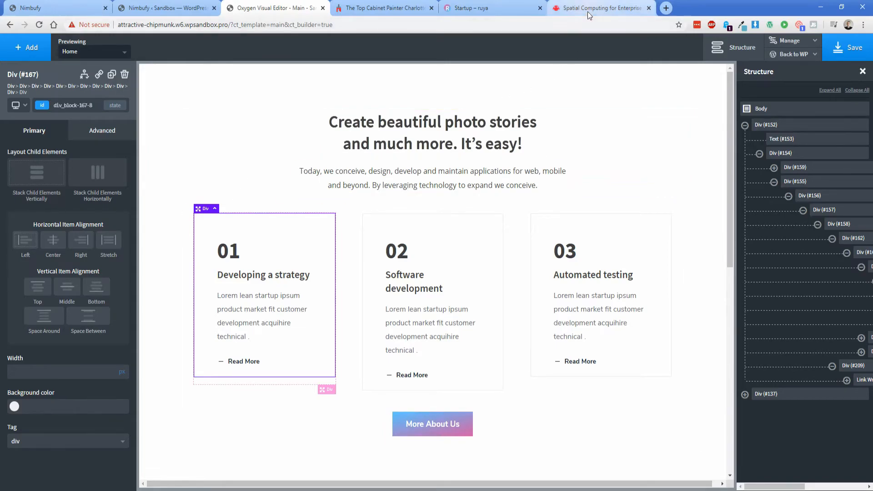
# Step: Switch to the Magic Leap tab and select its page address to copy
pyautogui.click(598, 8)
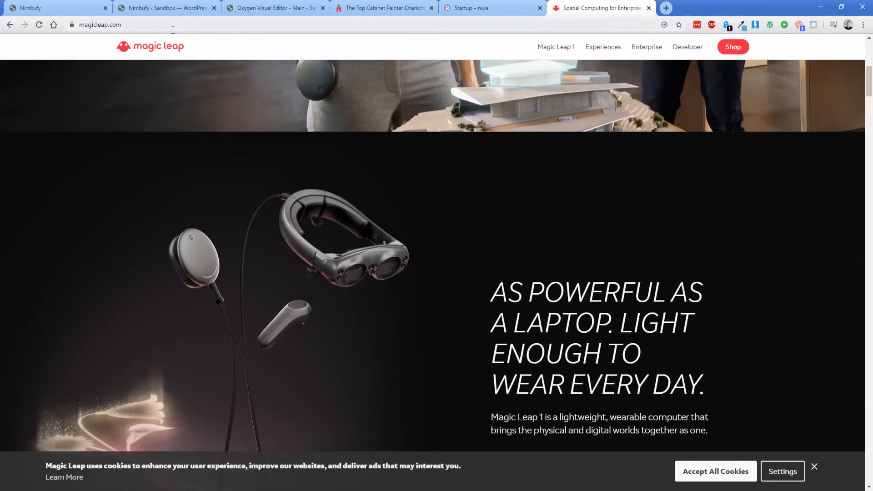
pyautogui.click(272, 8)
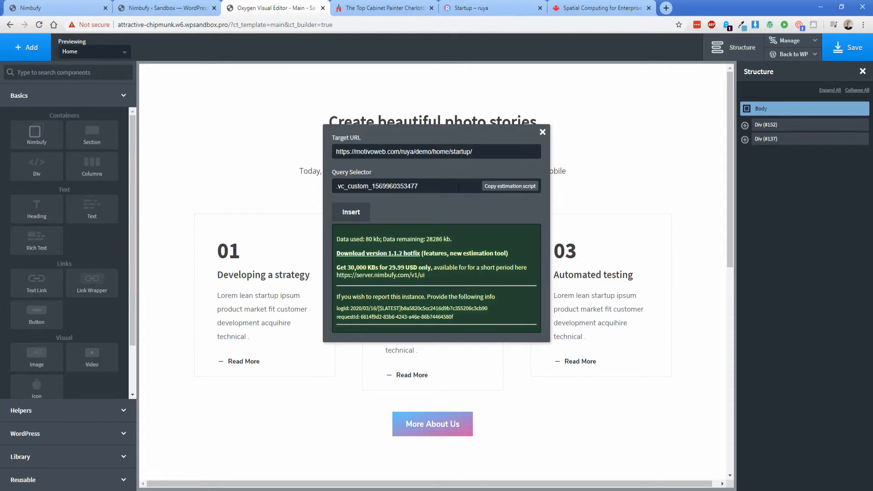
# Step: Import the Magic Leap section using its URL and the .kMnfAT query selector
pyautogui.click(598, 8)
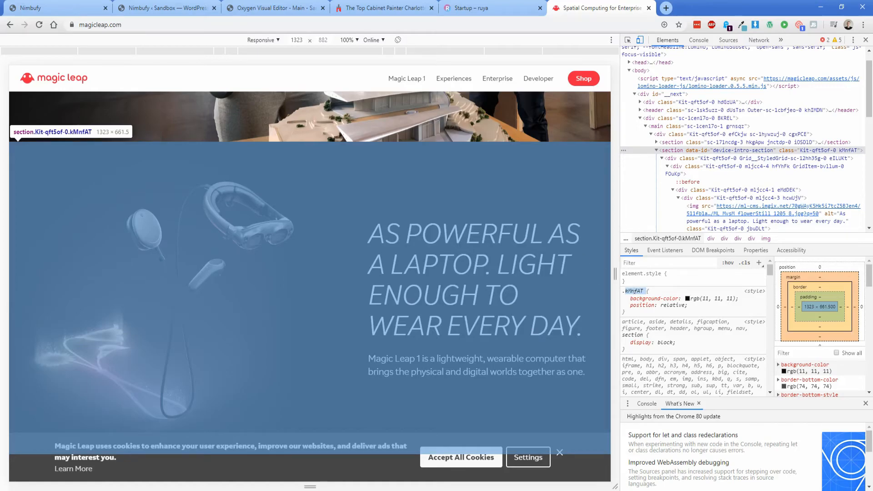
pyautogui.click(272, 8)
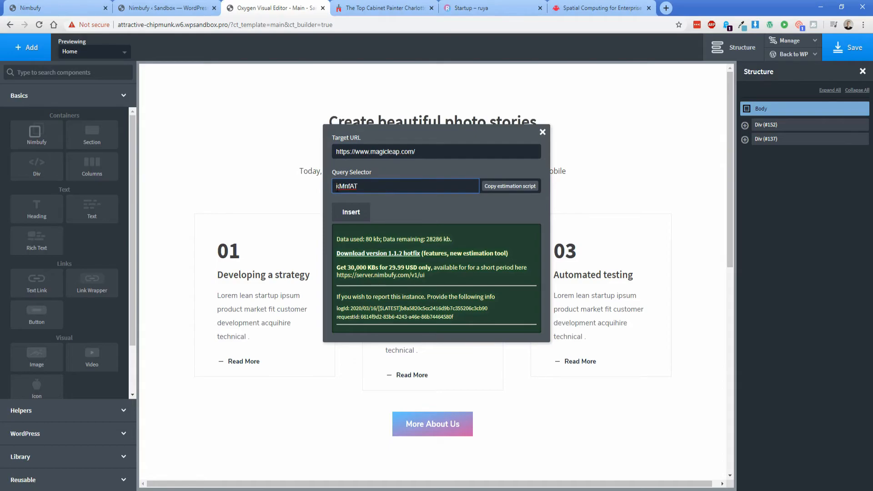
pyautogui.click(351, 212)
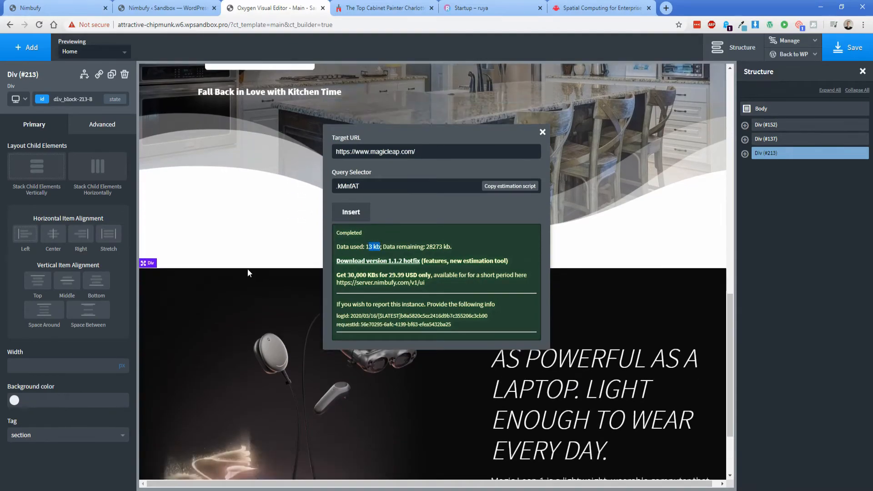
# Step: Close Nimbufy and edit the Magic Leap headline to drop the word LIGHT
pyautogui.click(541, 132)
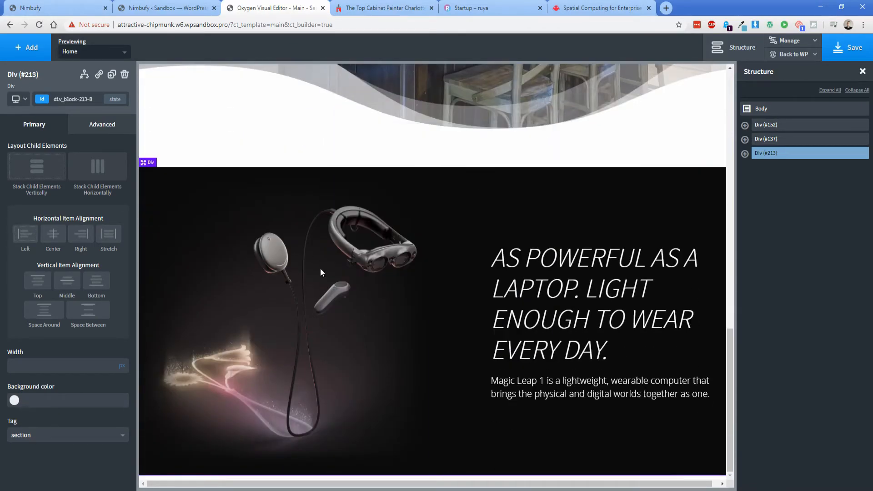
pyautogui.doubleClick(593, 303)
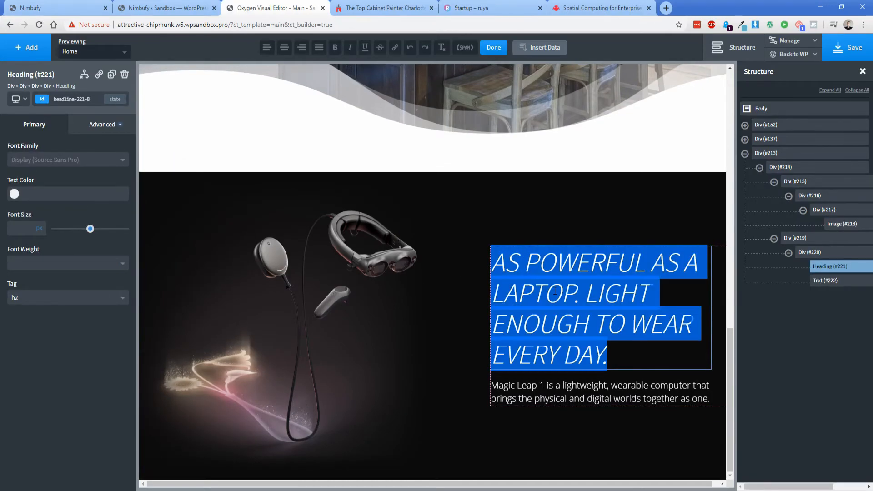
pyautogui.click(599, 309)
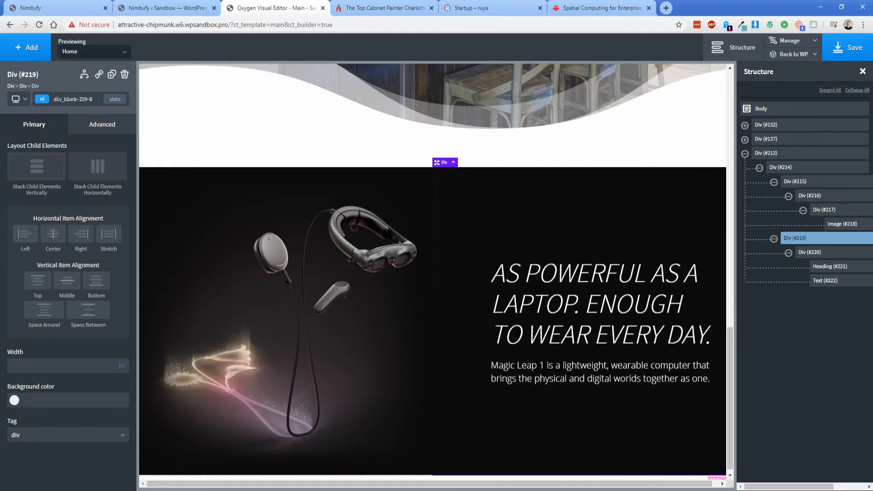
pyautogui.click(843, 223)
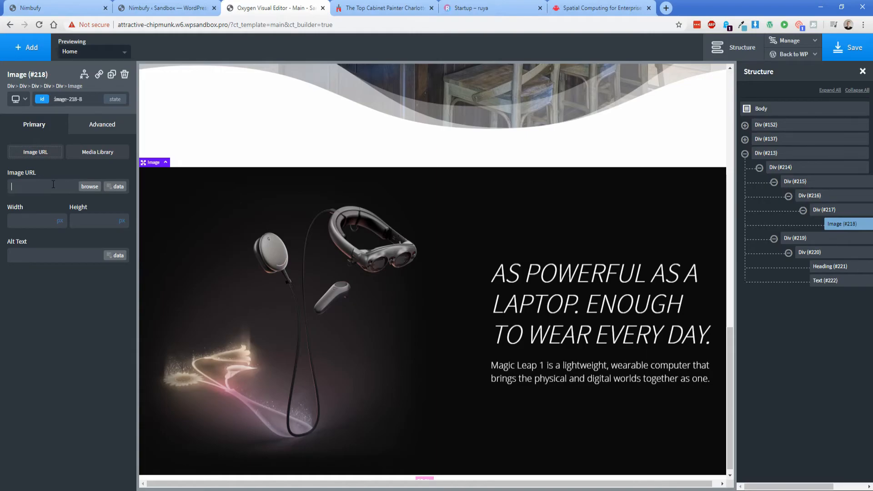
pyautogui.write('https://ml-cms.imgix.net')
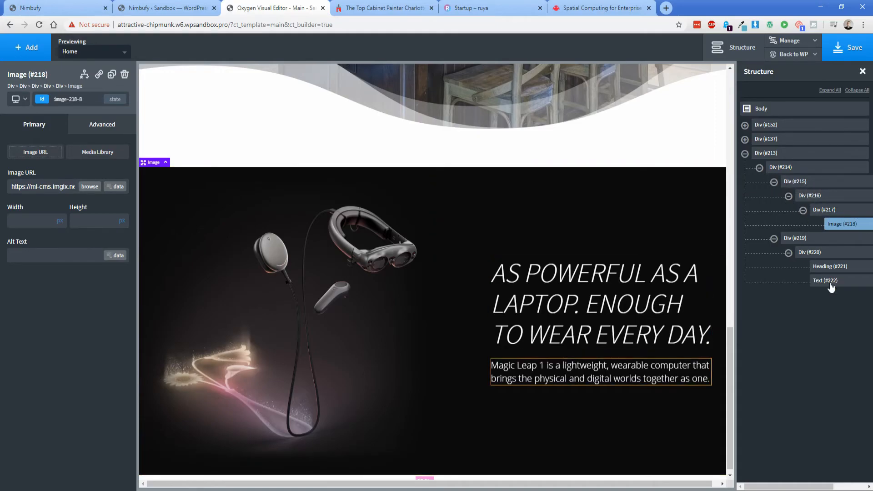
pyautogui.click(809, 209)
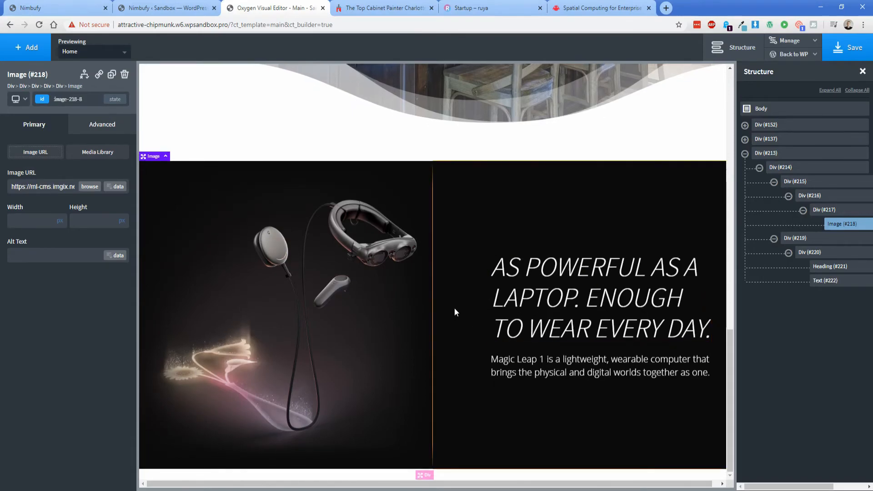
pyautogui.click(853, 47)
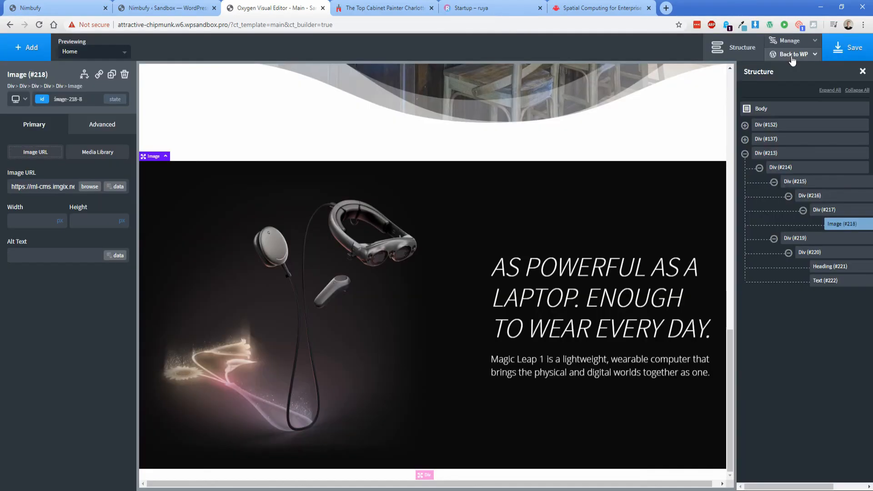
# Step: Open the live home page via Back to WP and scroll through all three sections
pyautogui.click(792, 54)
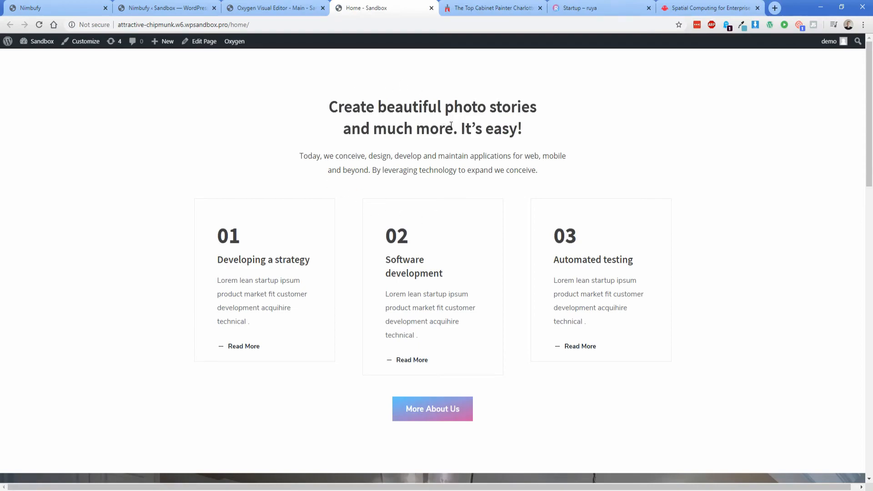
pyautogui.scroll(-3)
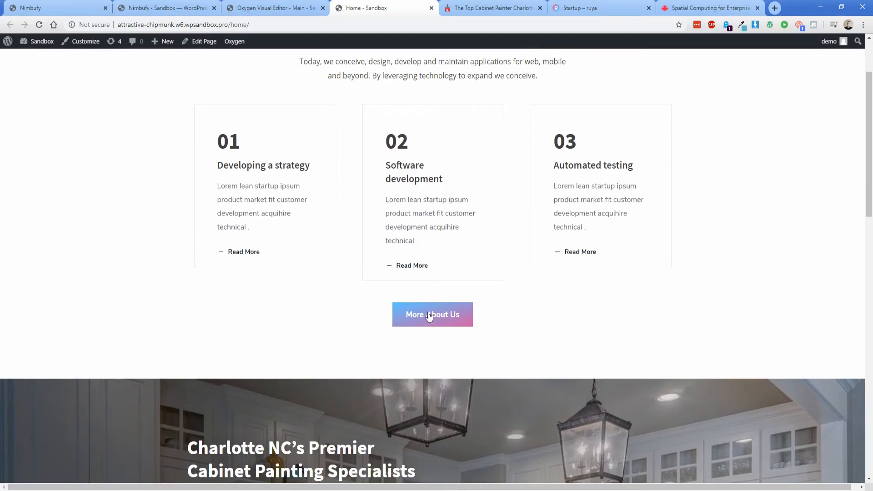
pyautogui.scroll(-3)
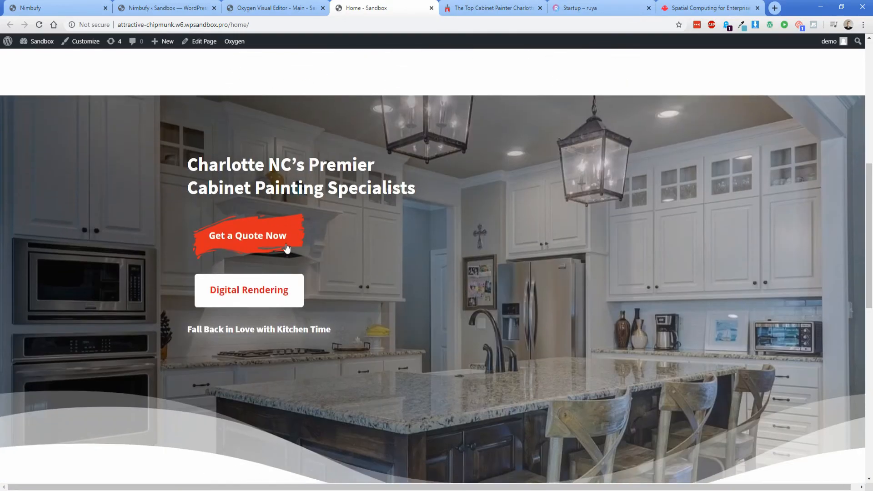
pyautogui.scroll(-3)
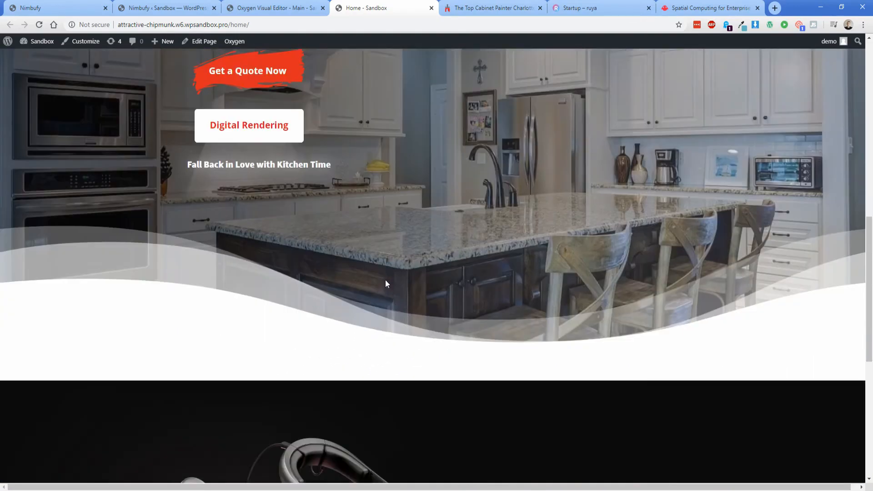
pyautogui.scroll(-3)
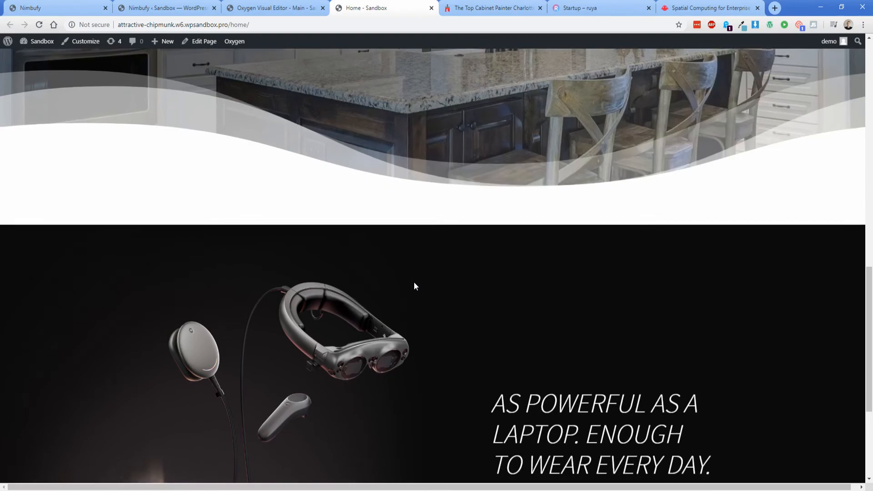
pyautogui.scroll(-3)
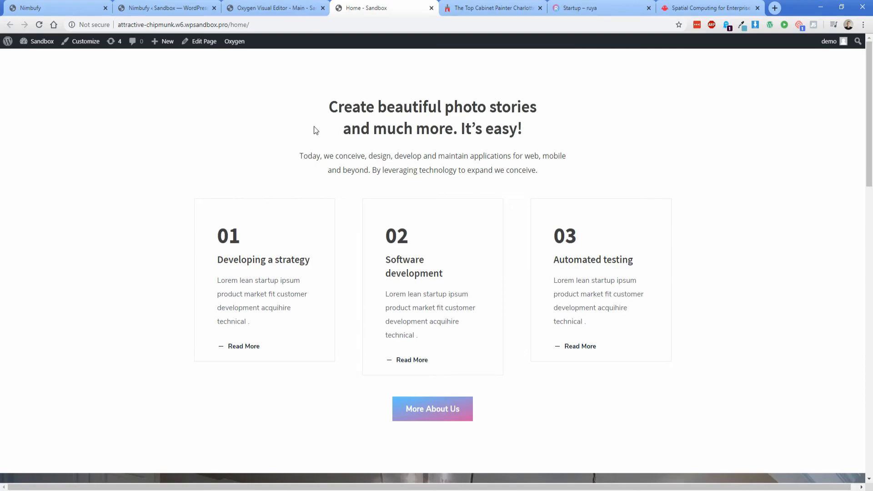
pyautogui.moveTo(320, 126)
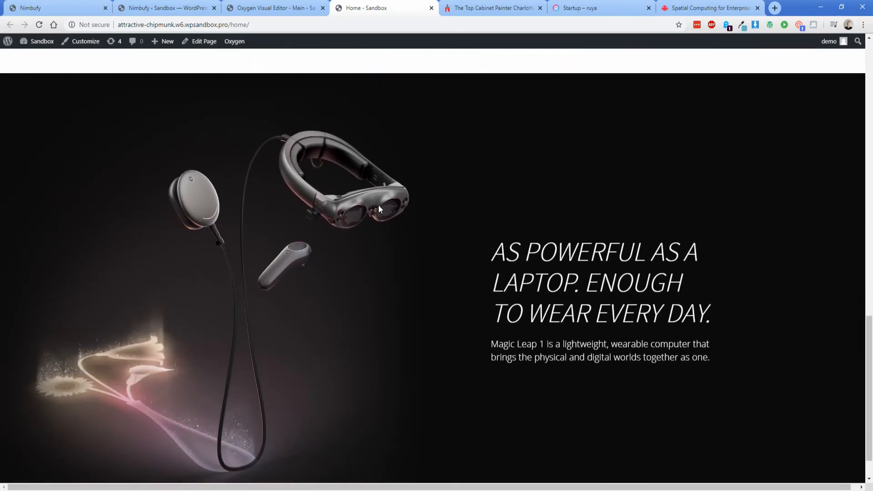
pyautogui.scroll(-3)
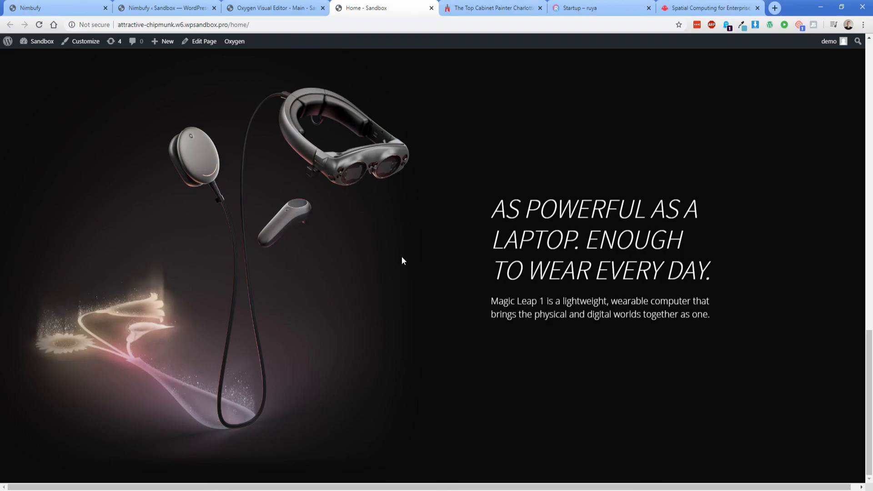
pyautogui.scroll(-3)
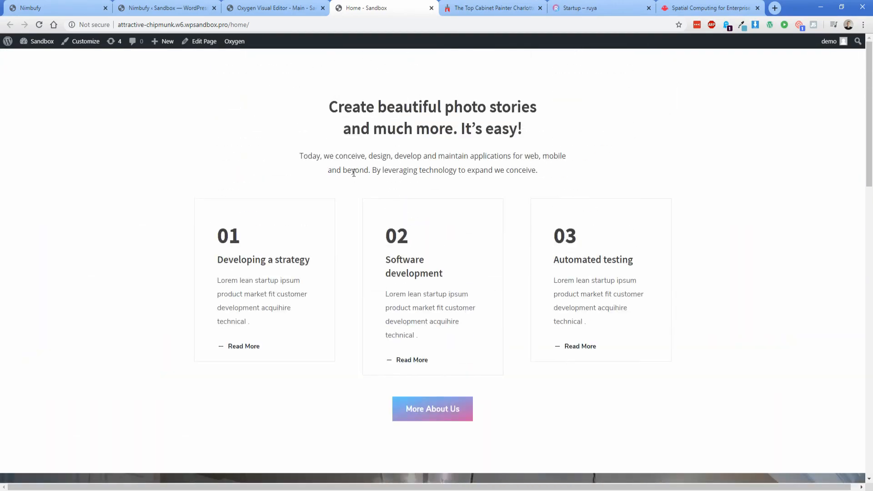
pyautogui.moveTo(349, 220)
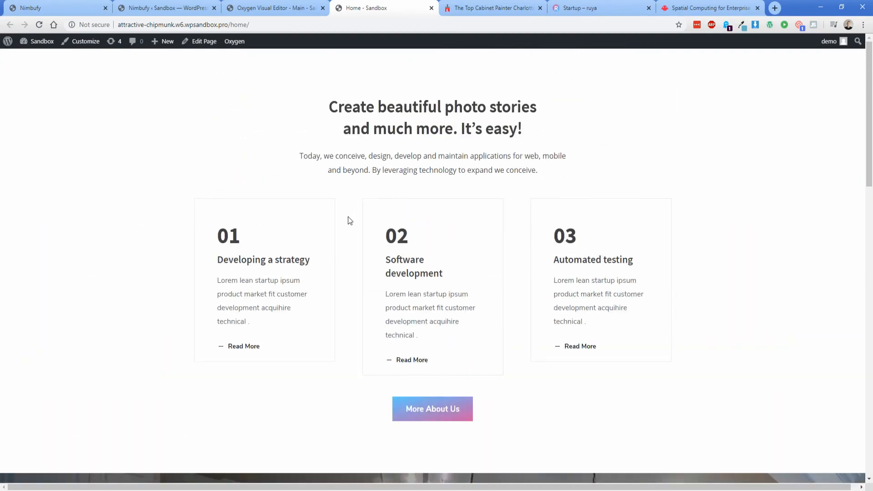